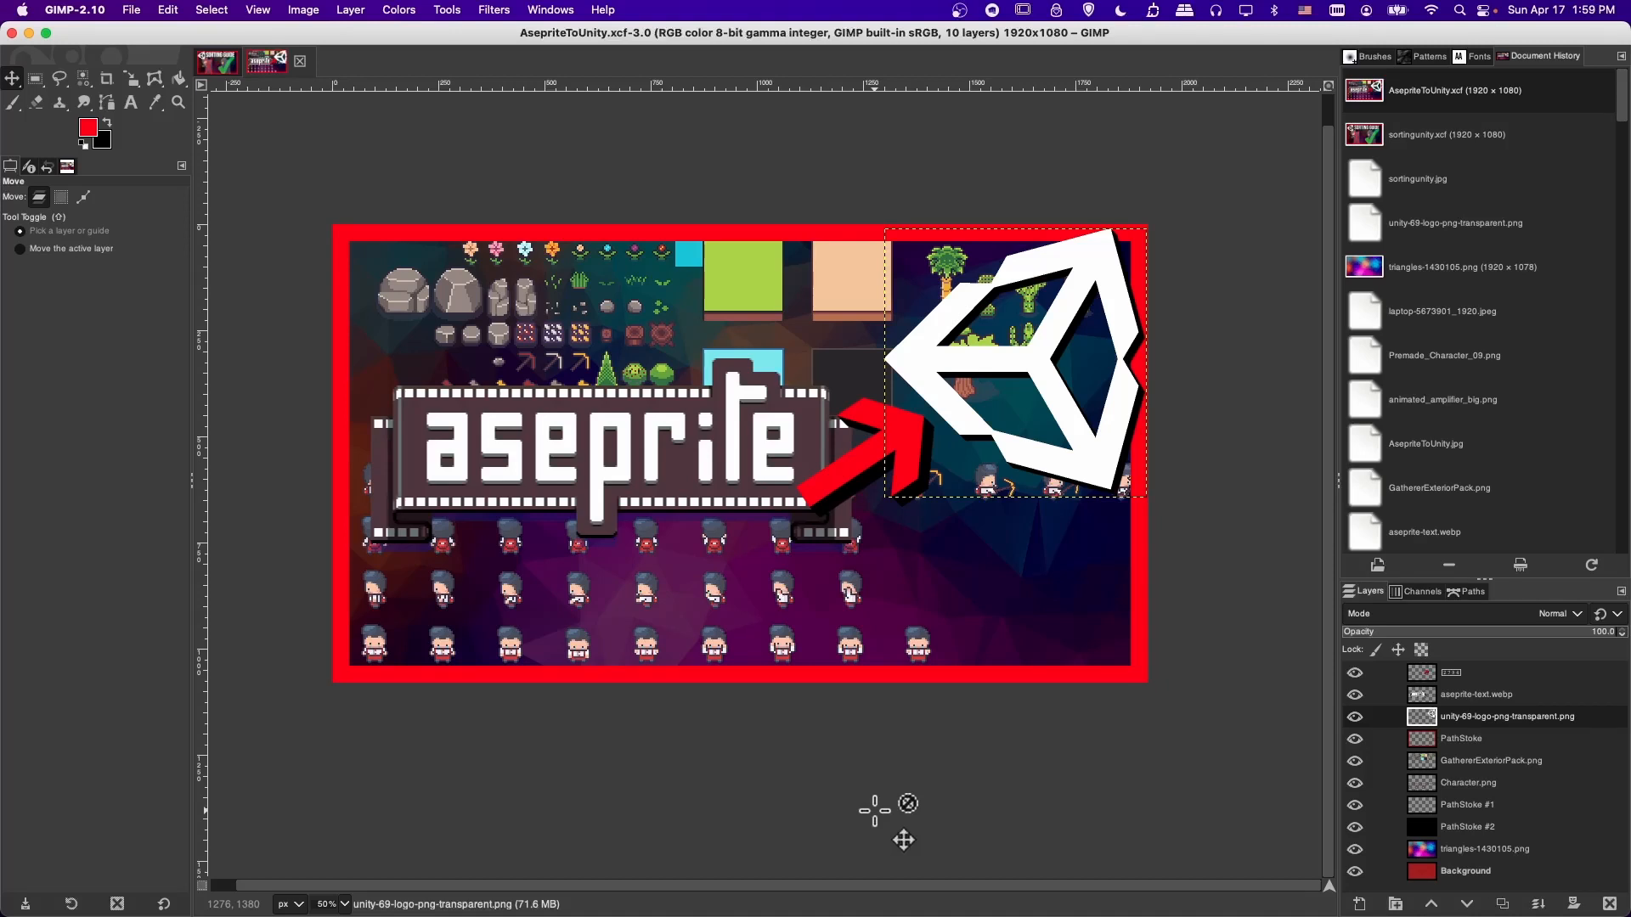
mouse_move(908, 837)
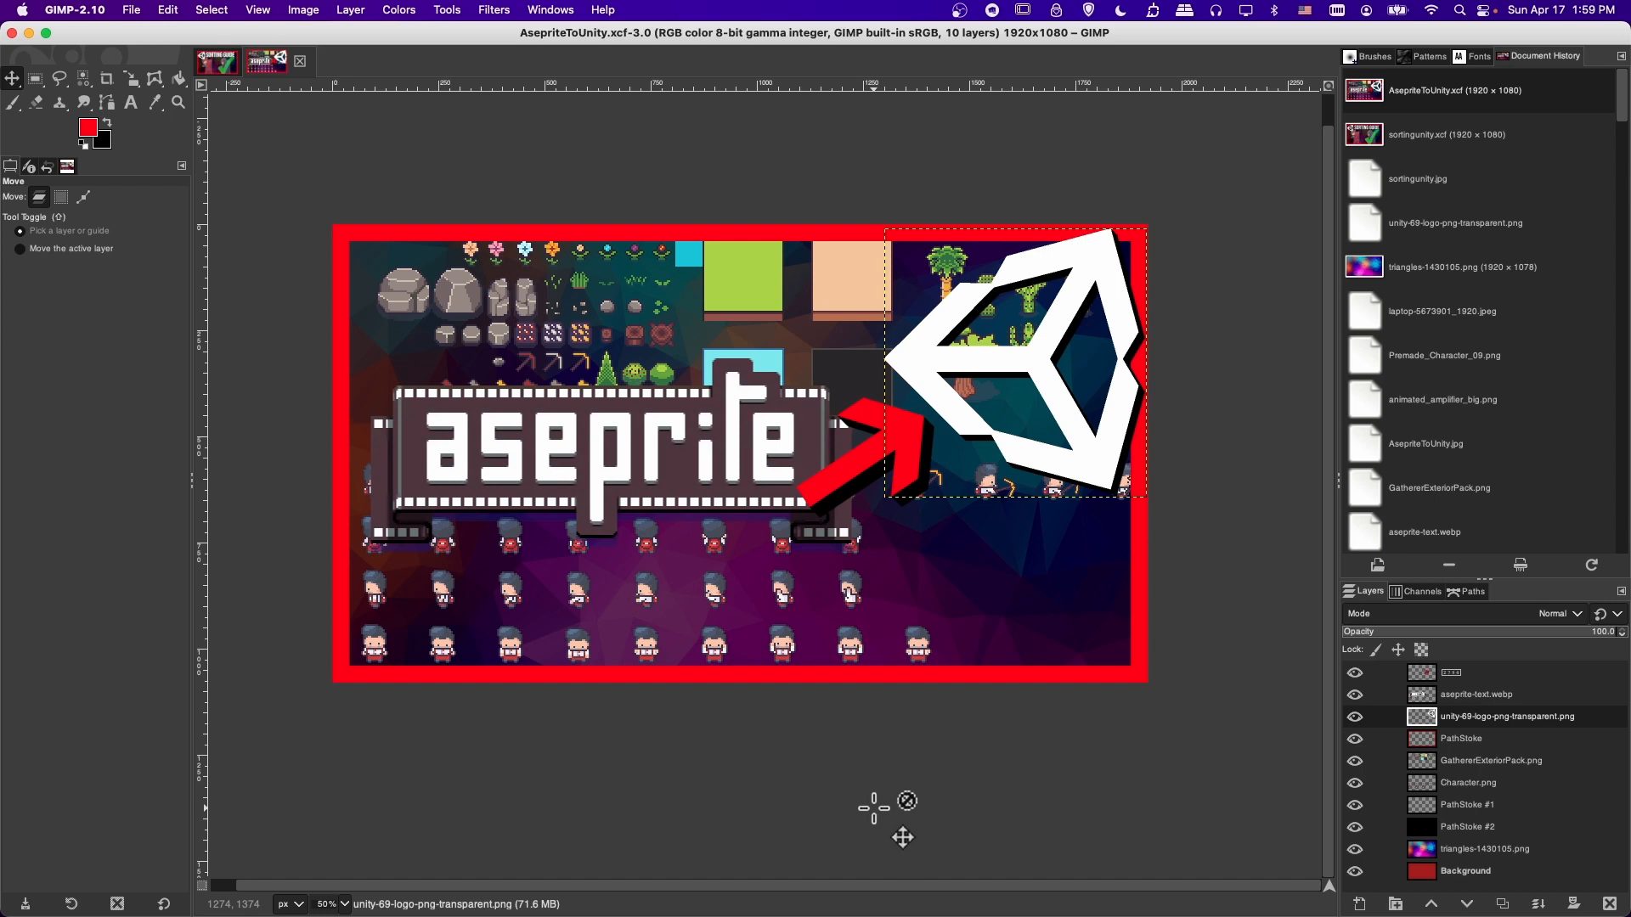
mouse_move(231, 484)
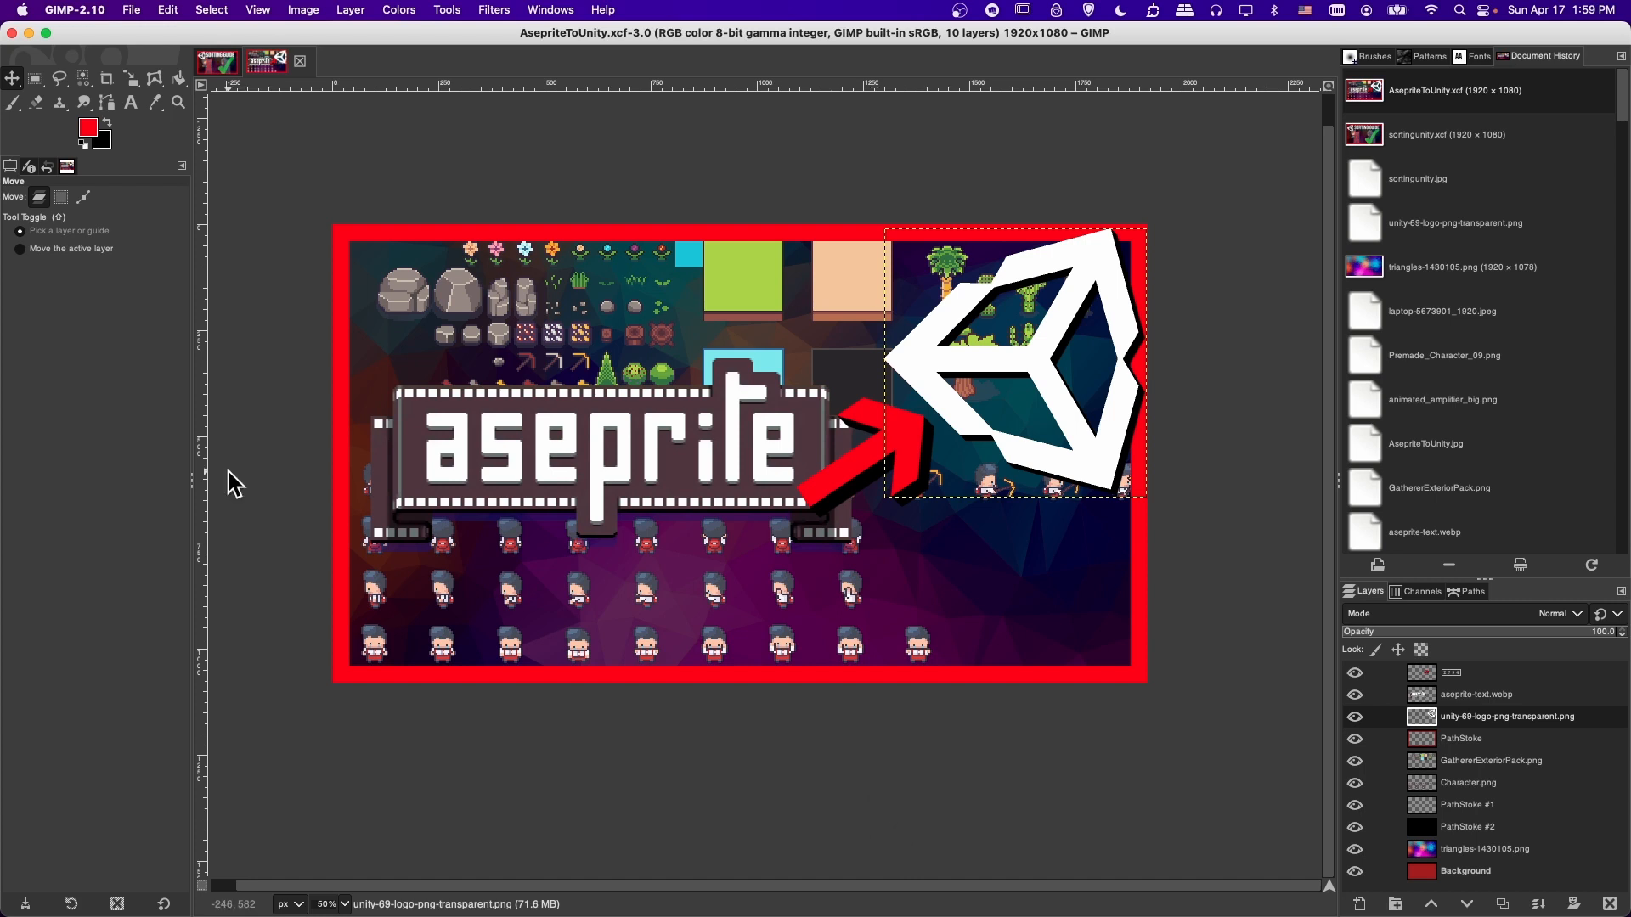
mouse_move(236, 628)
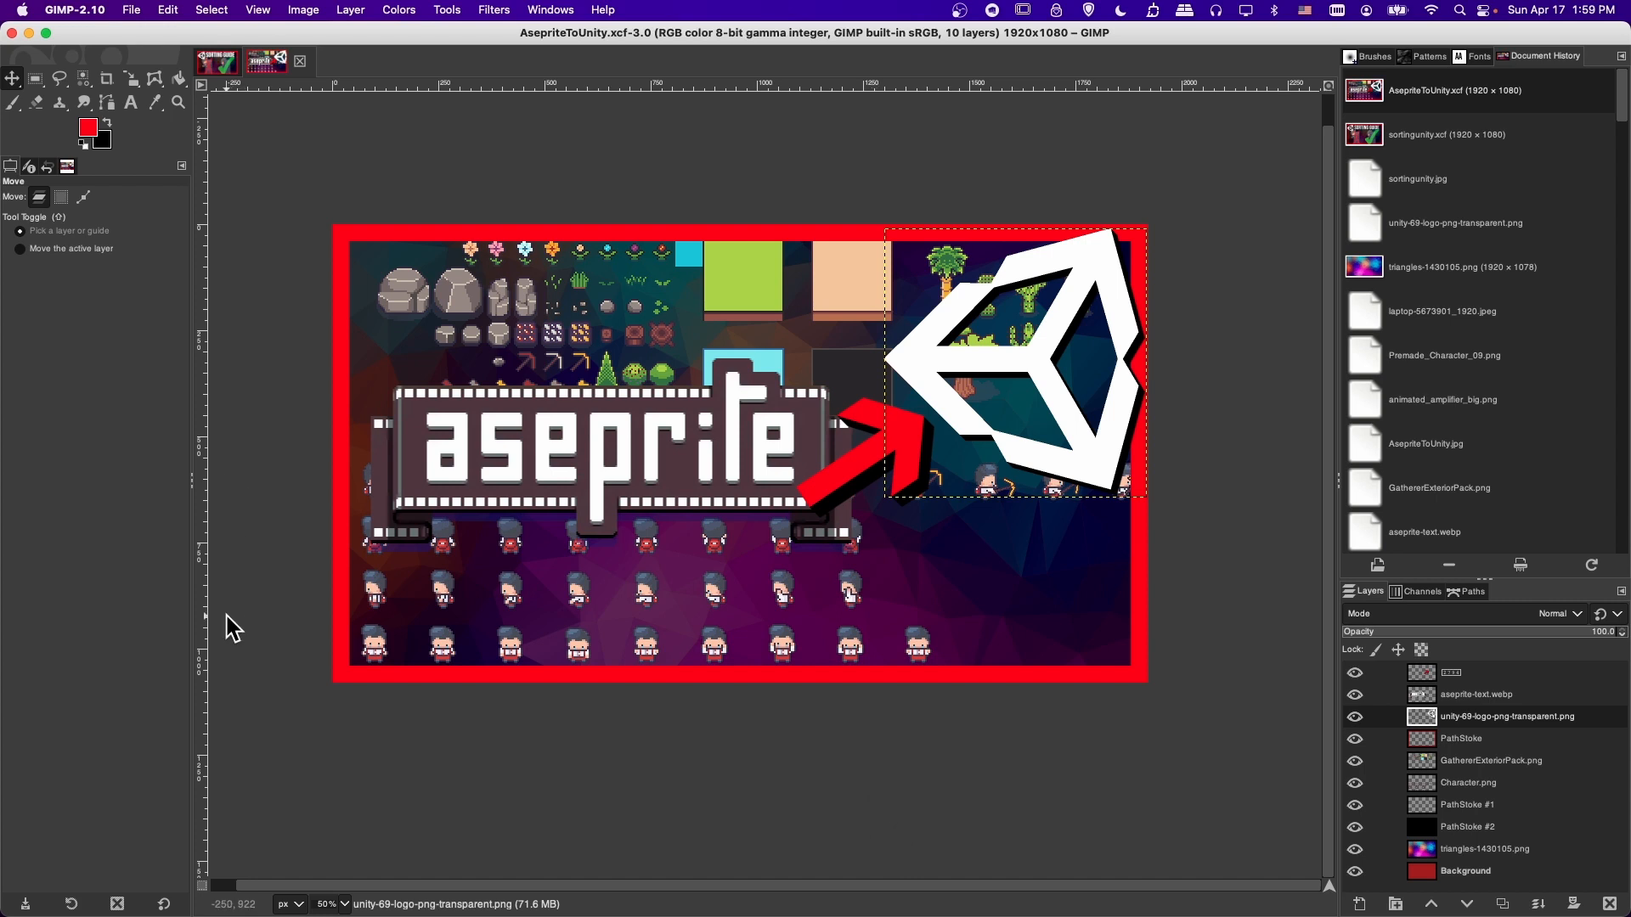
mouse_move(242, 656)
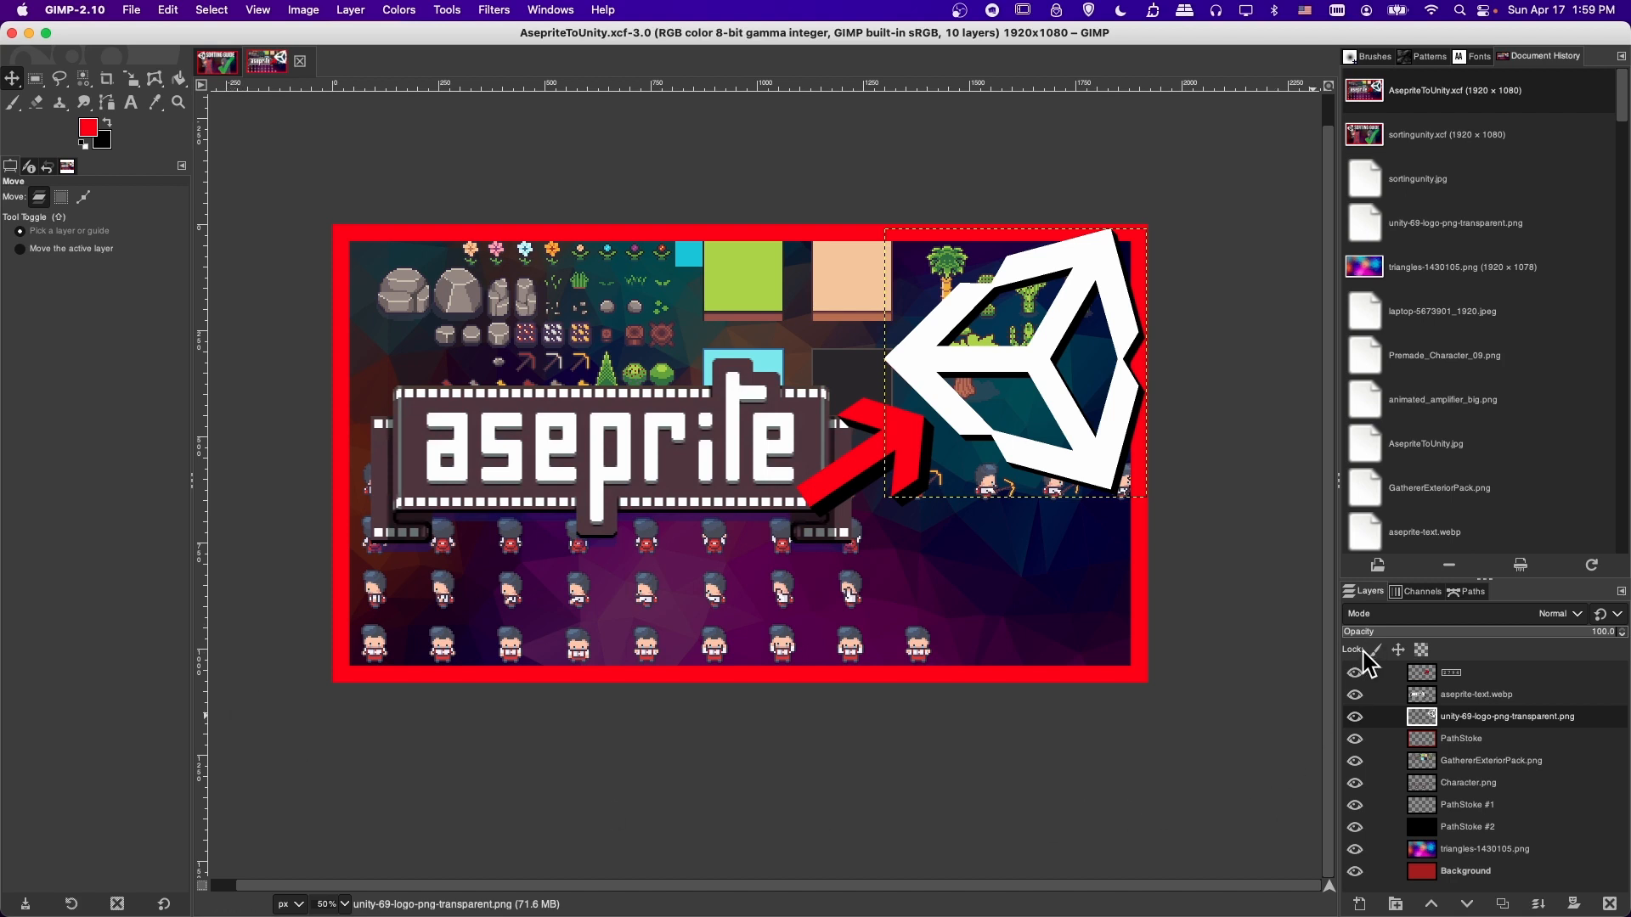
mouse_move(1398, 650)
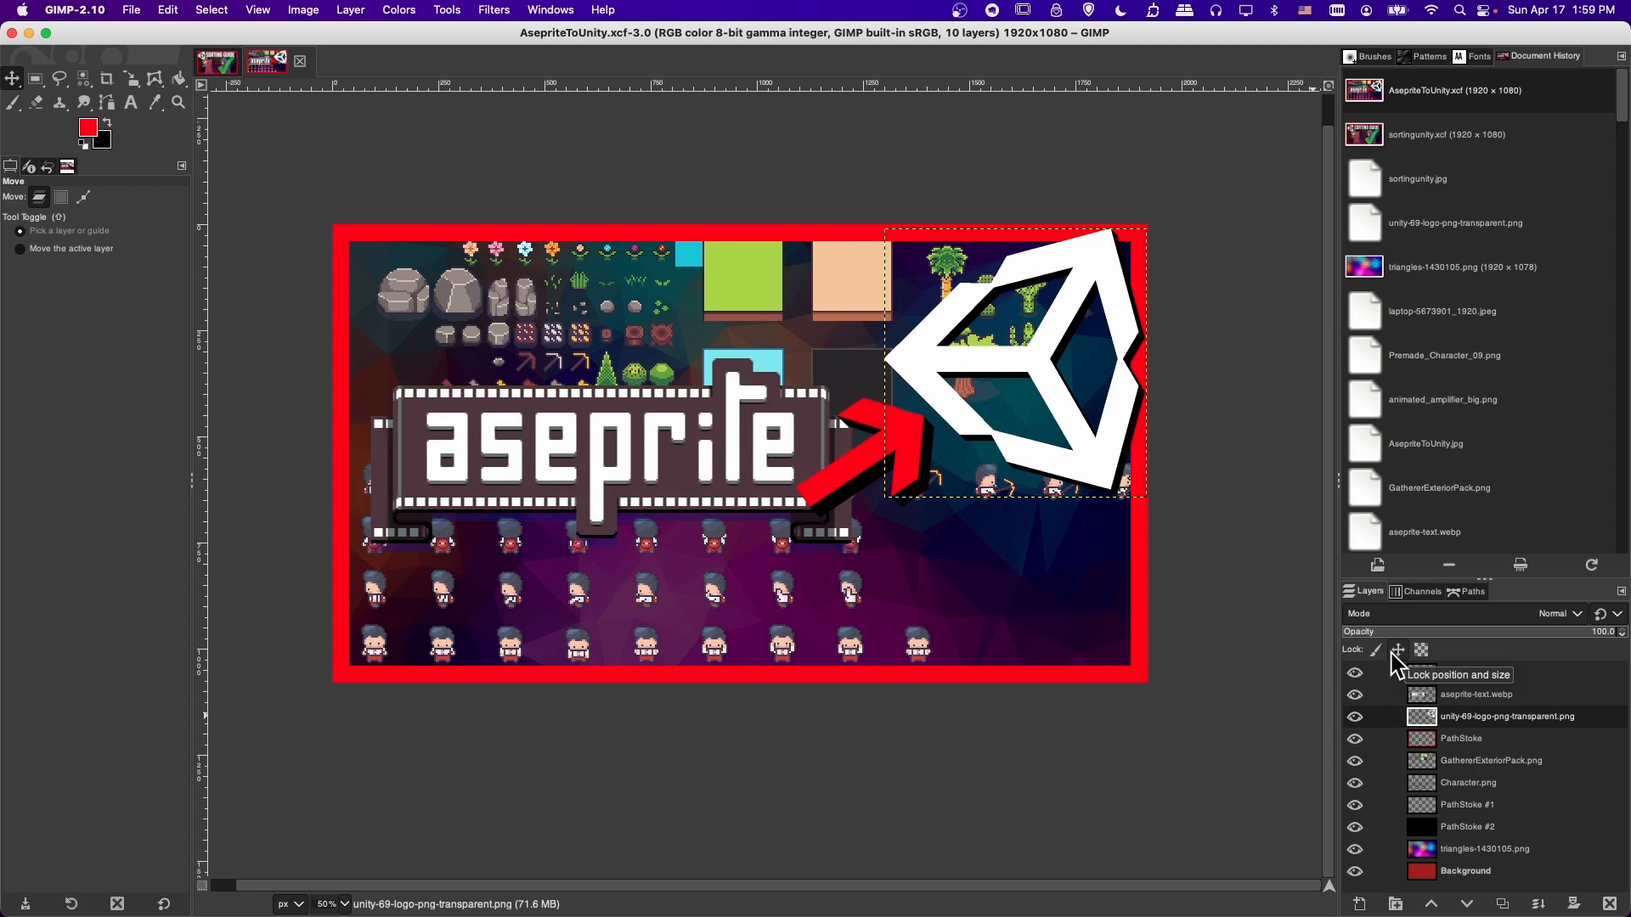
Step: Lock the Unity logo layer's position and size in the Layers dialog
left_click(1398, 650)
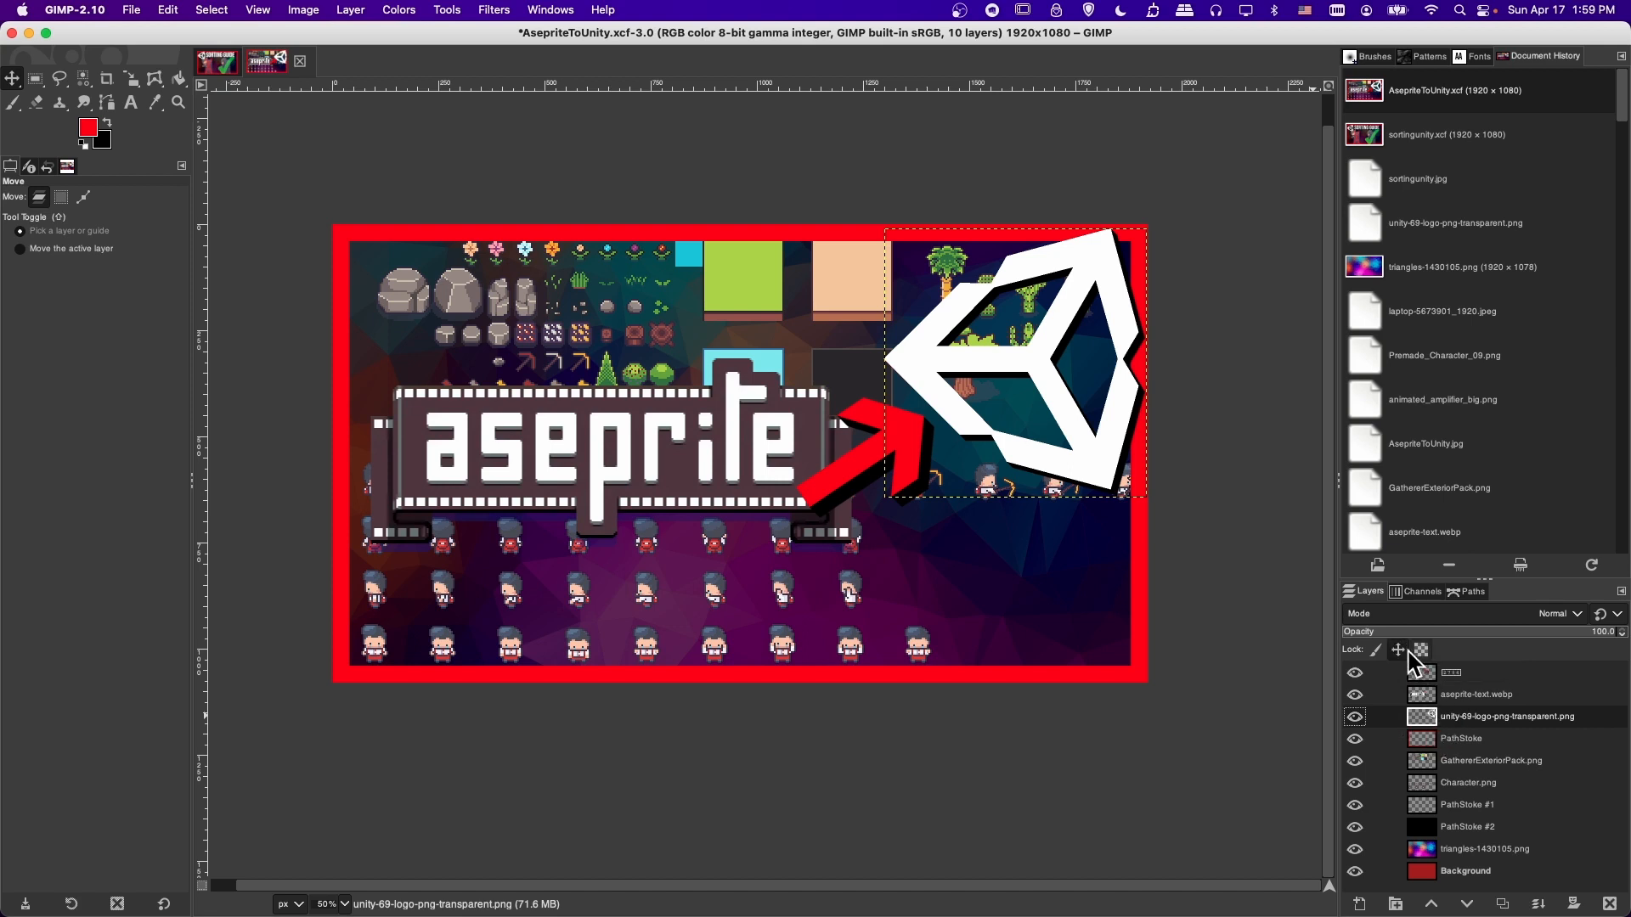
mouse_move(1411, 672)
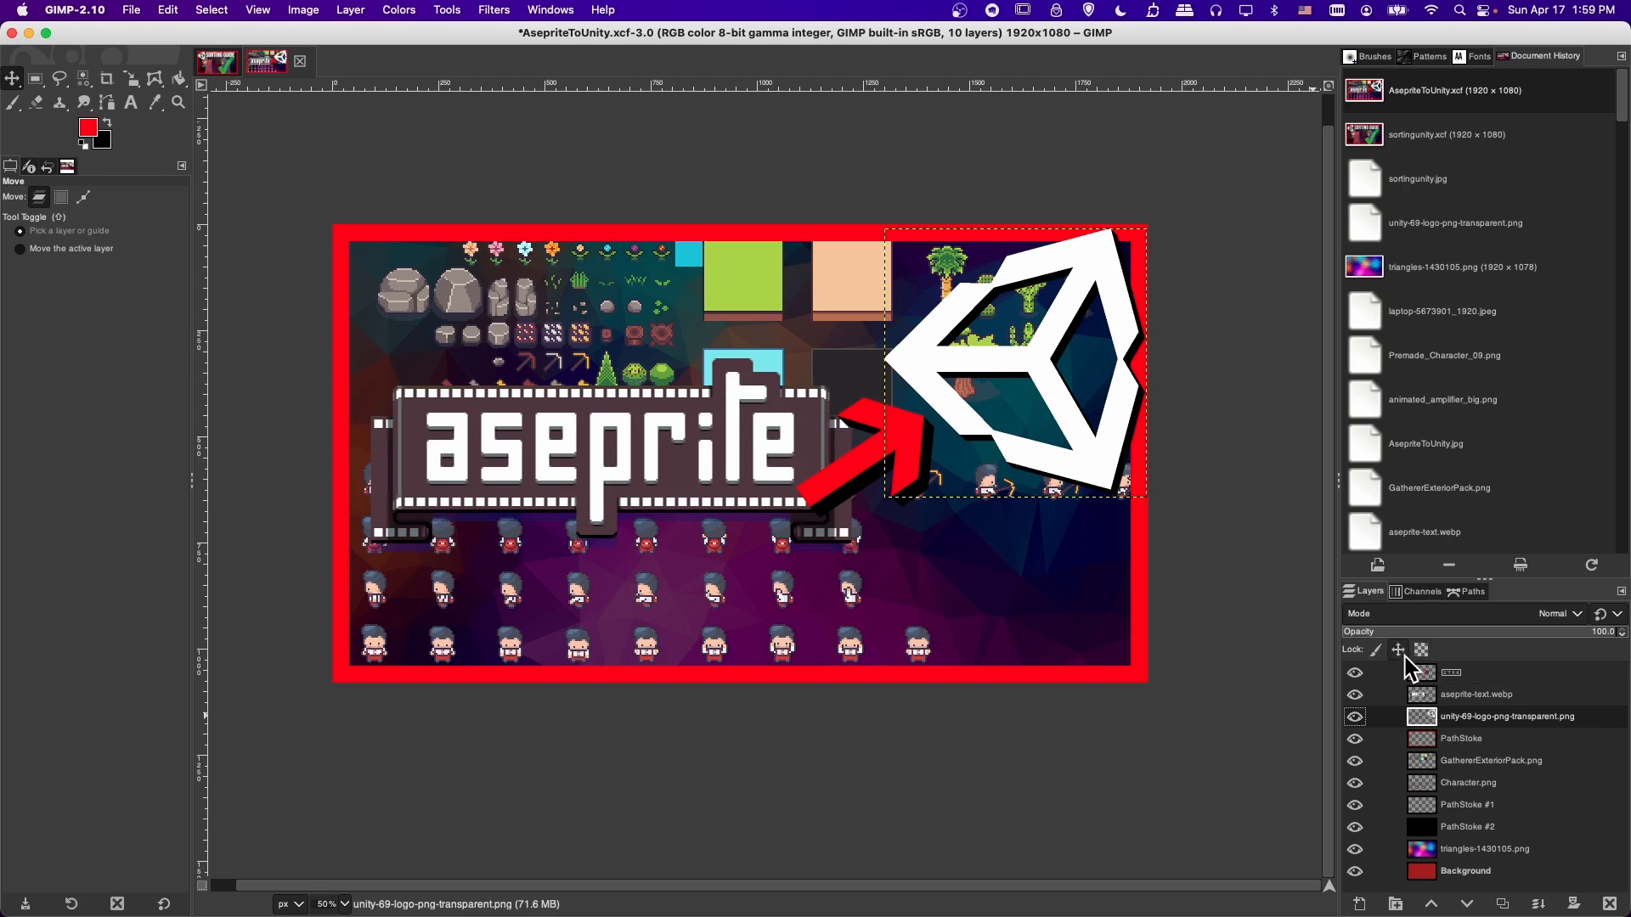
mouse_move(1042, 359)
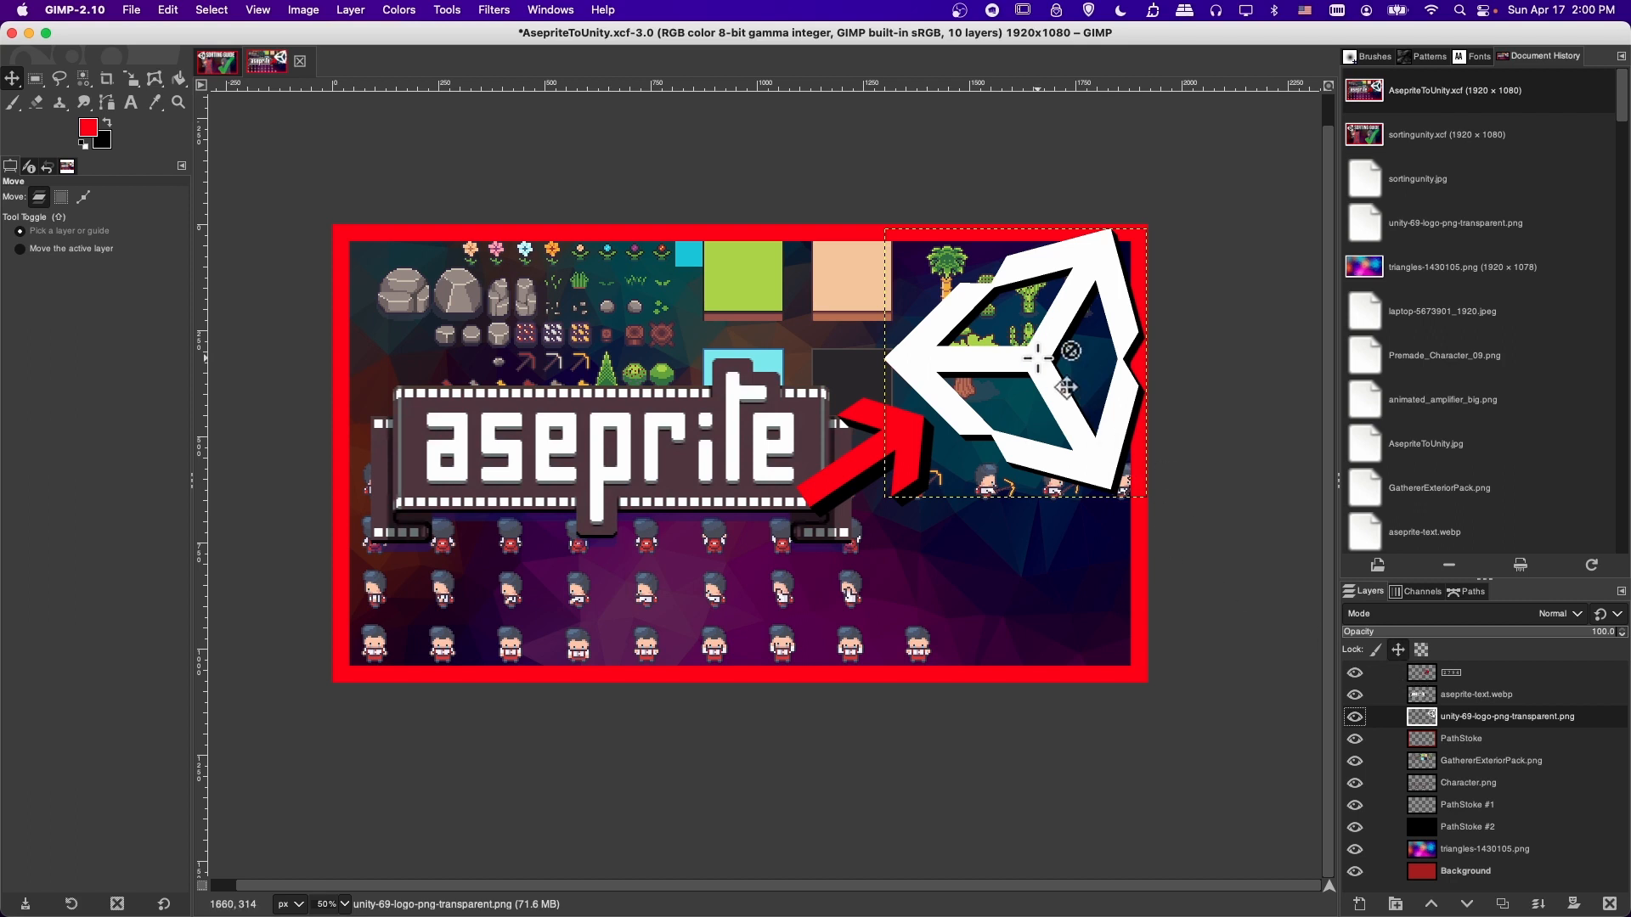
mouse_move(1074, 400)
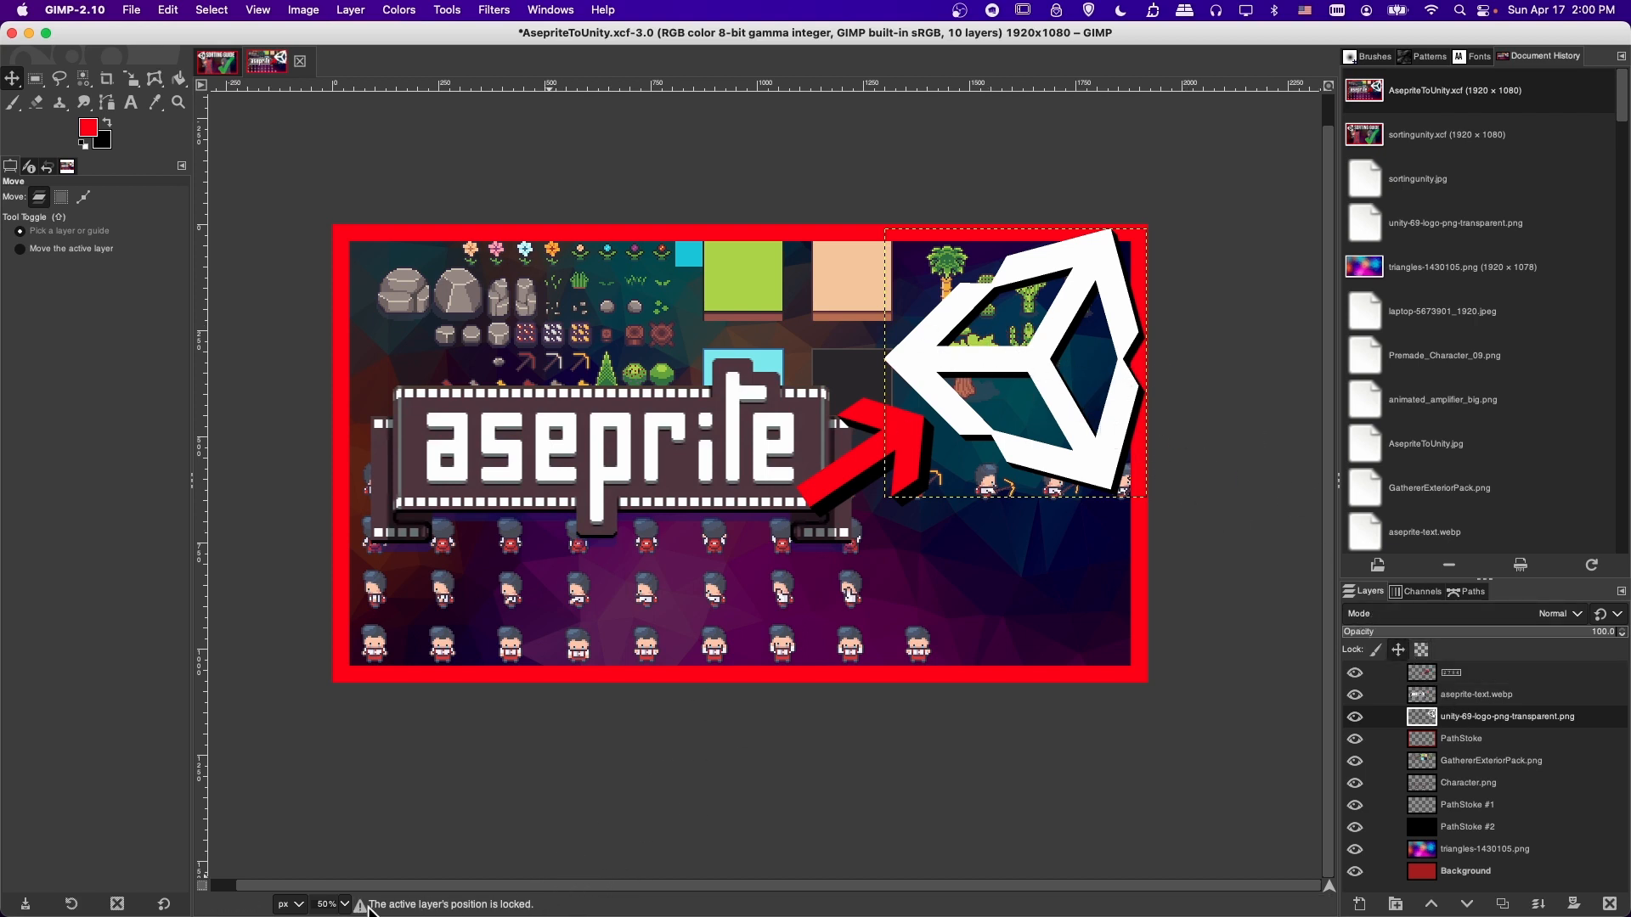
mouse_move(410, 912)
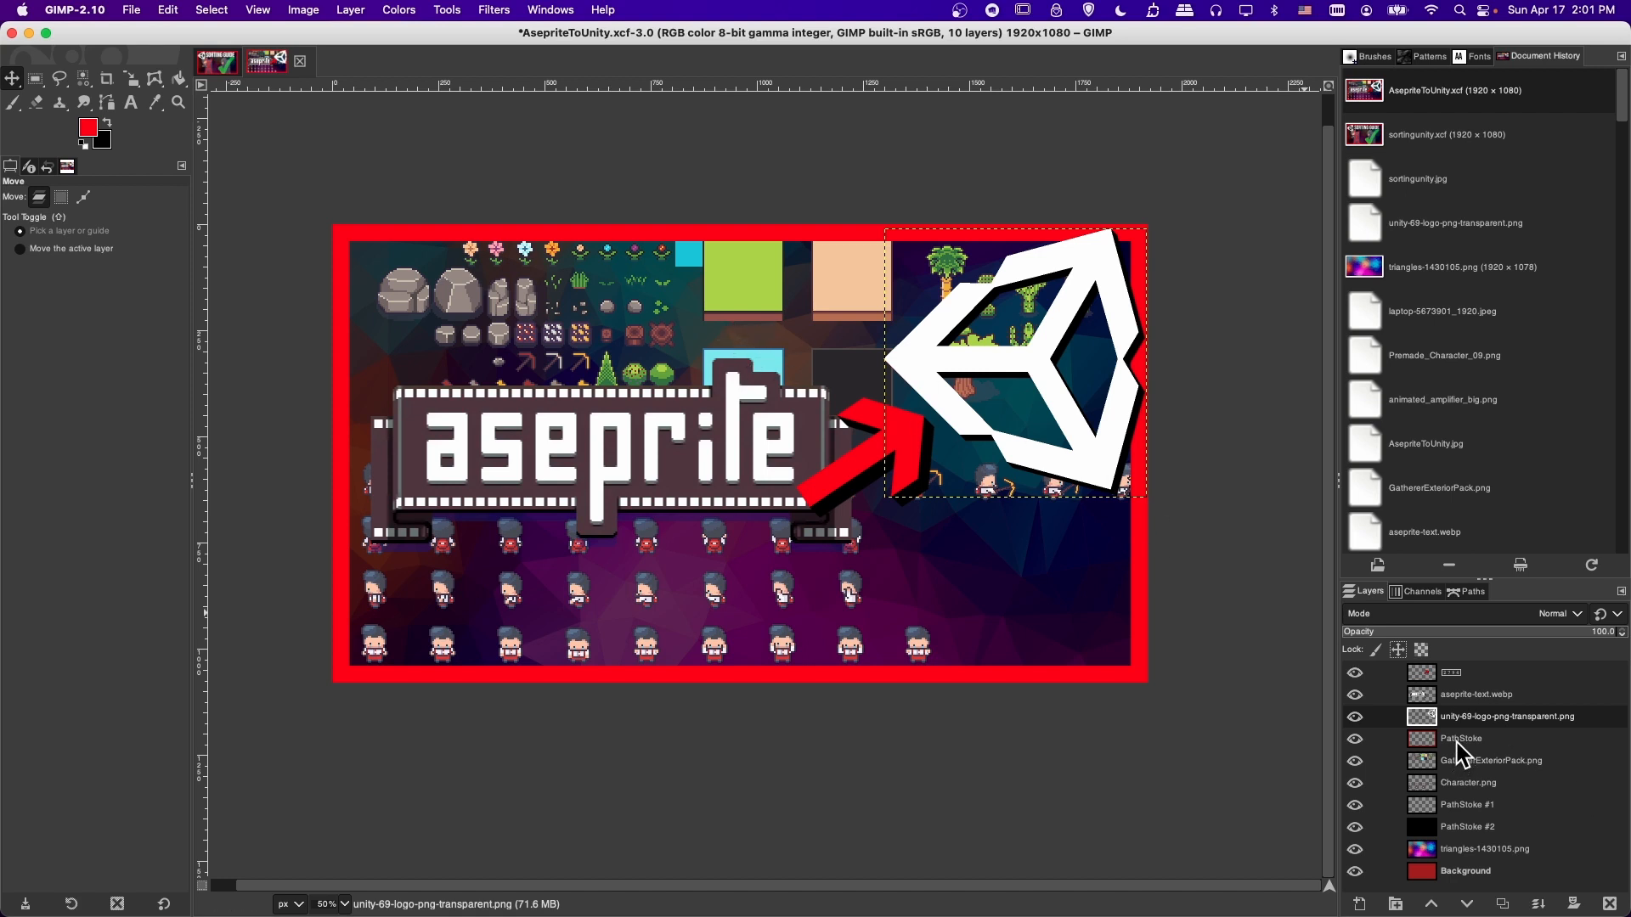
mouse_move(1462, 746)
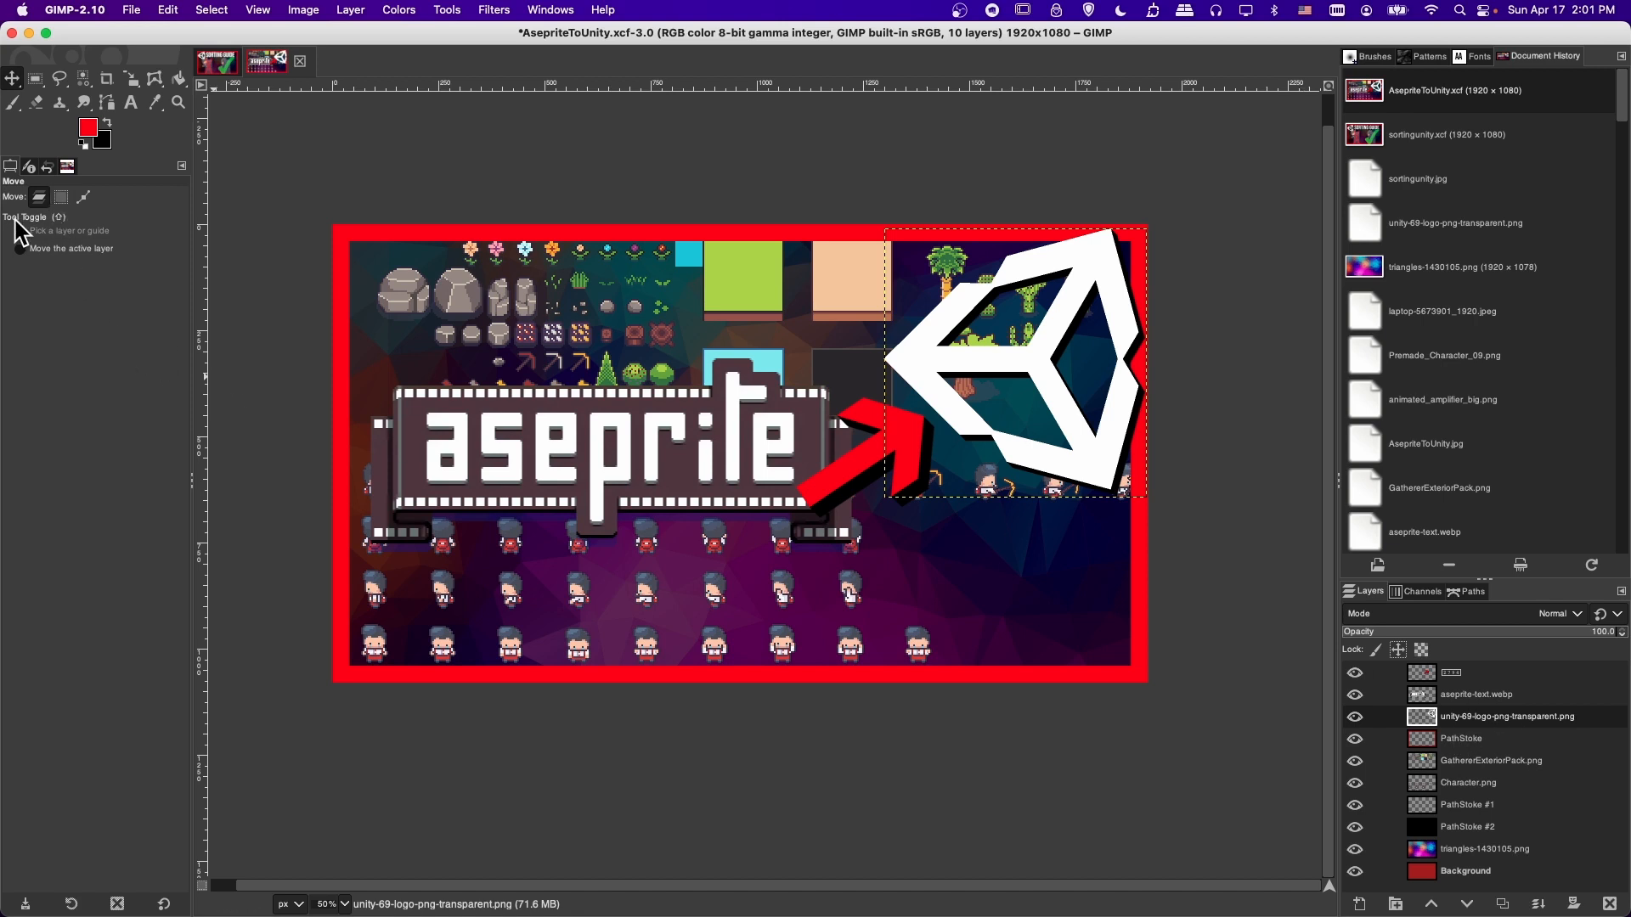
Step: Turn on 'Pick a layer or guide' in the Move tool options
left_click(20, 230)
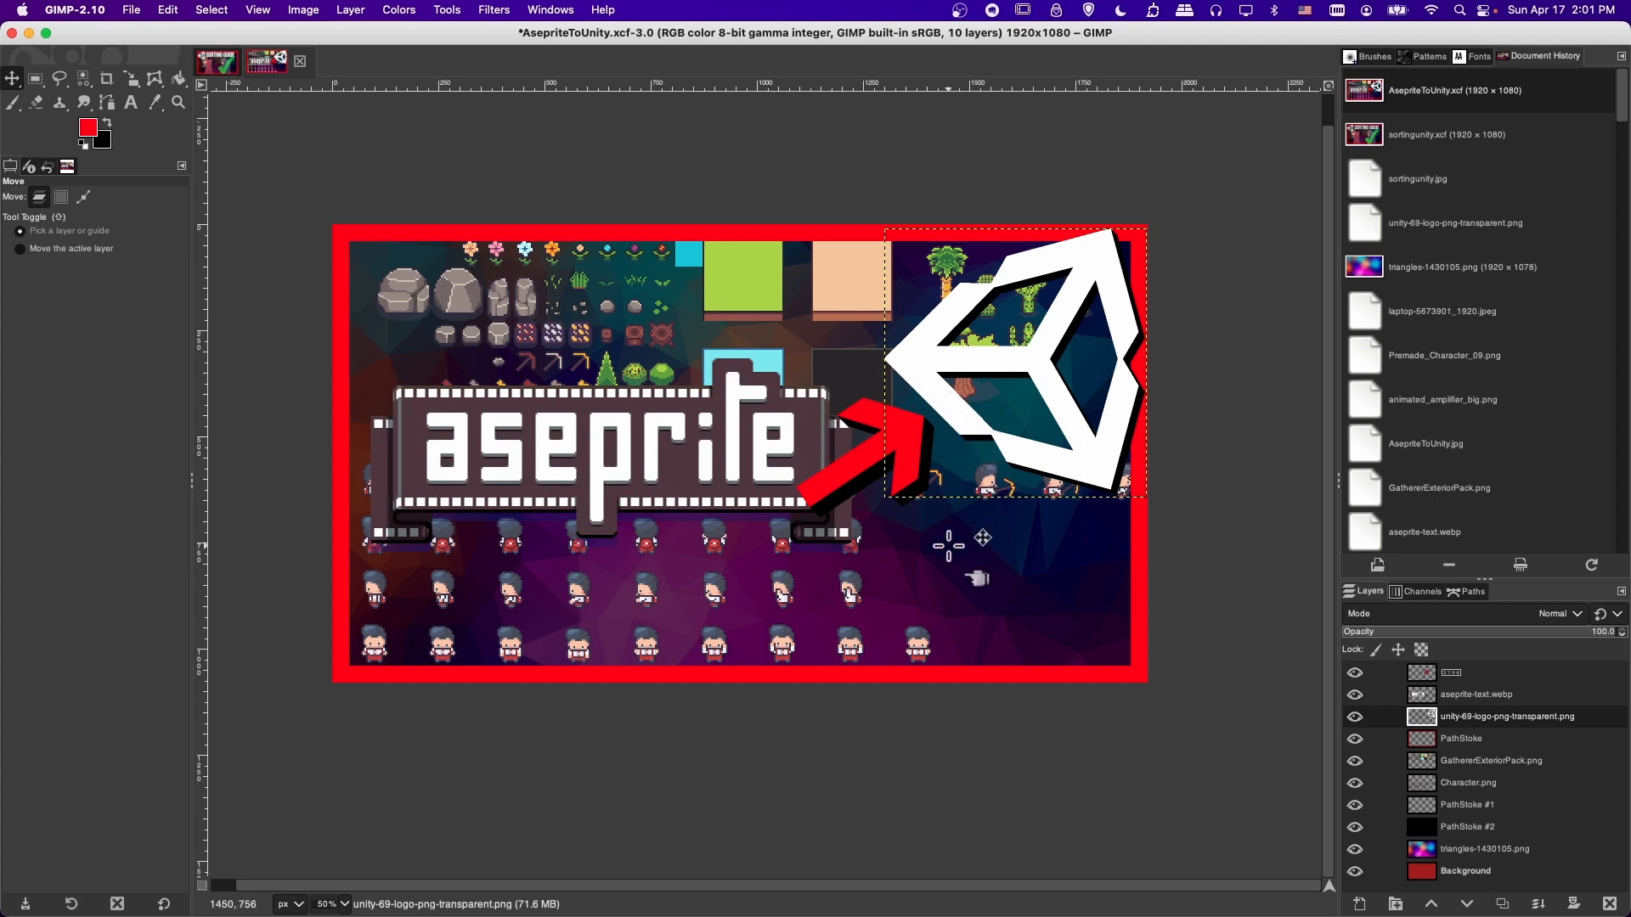
mouse_move(975, 579)
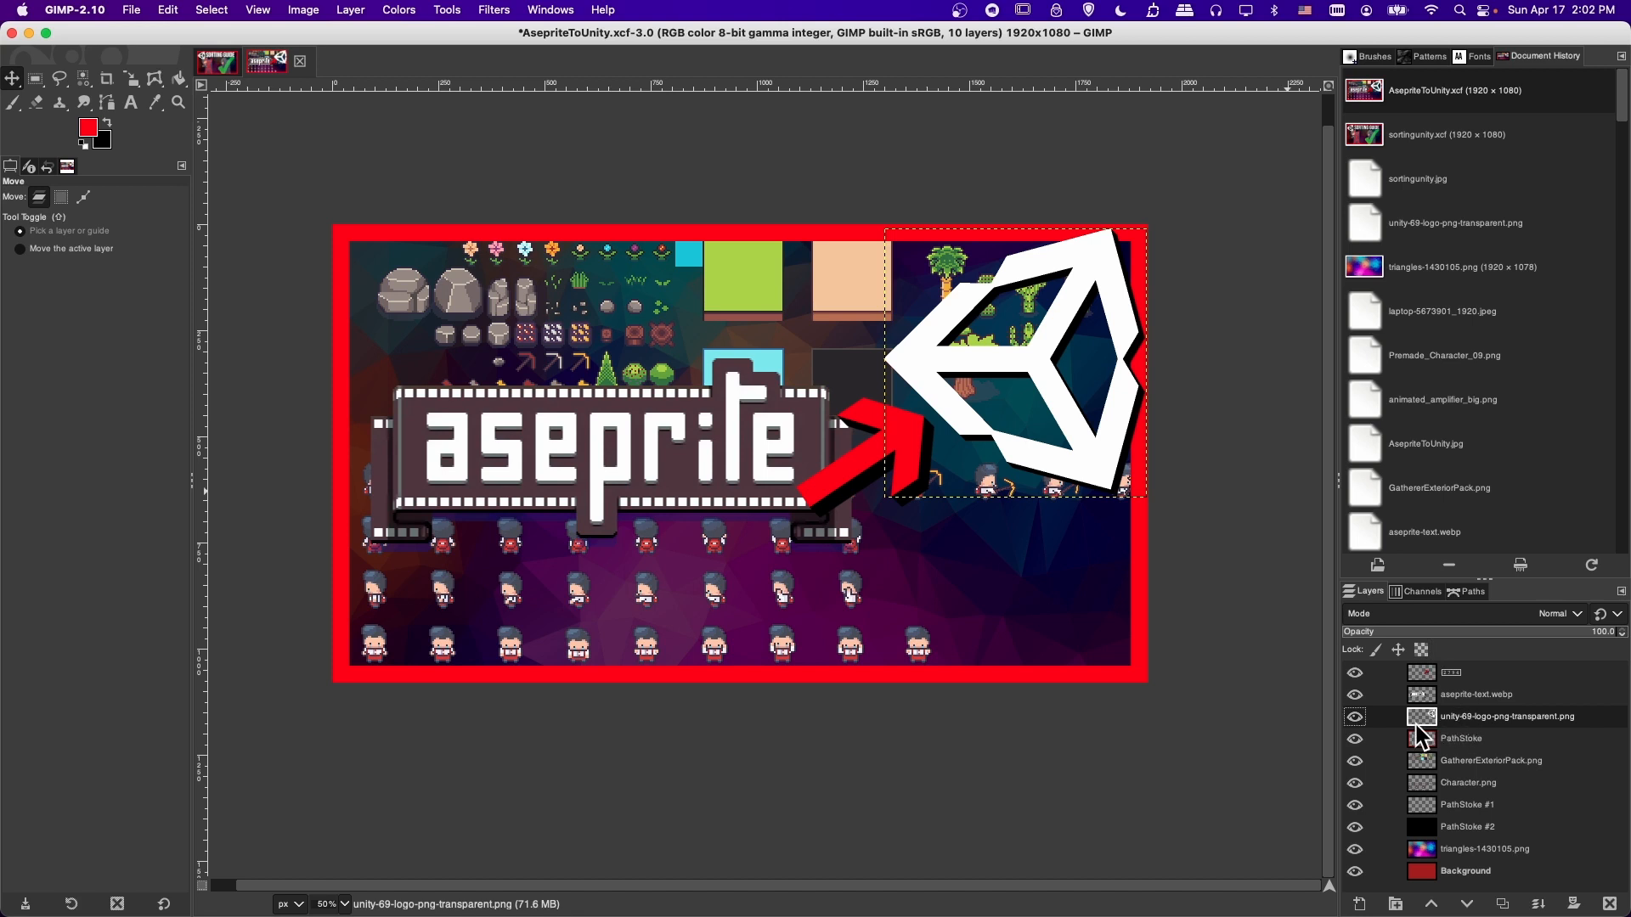
mouse_move(983, 450)
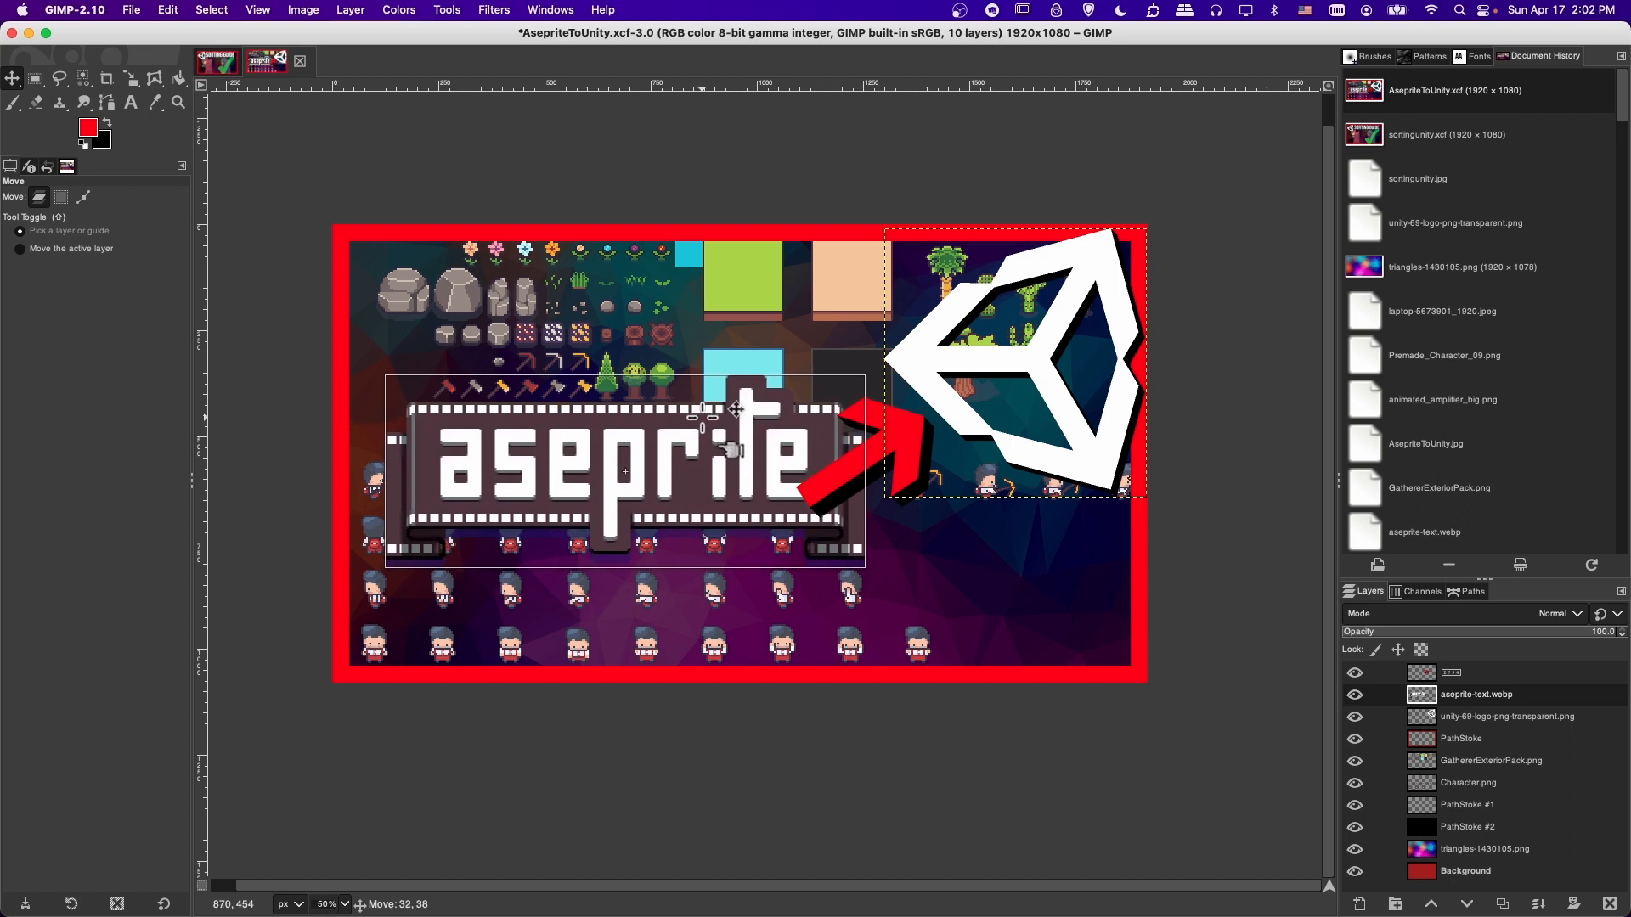
Step: Make PathStroke the active layer and set the Move tool to move only the active layer
left_click(1520, 716)
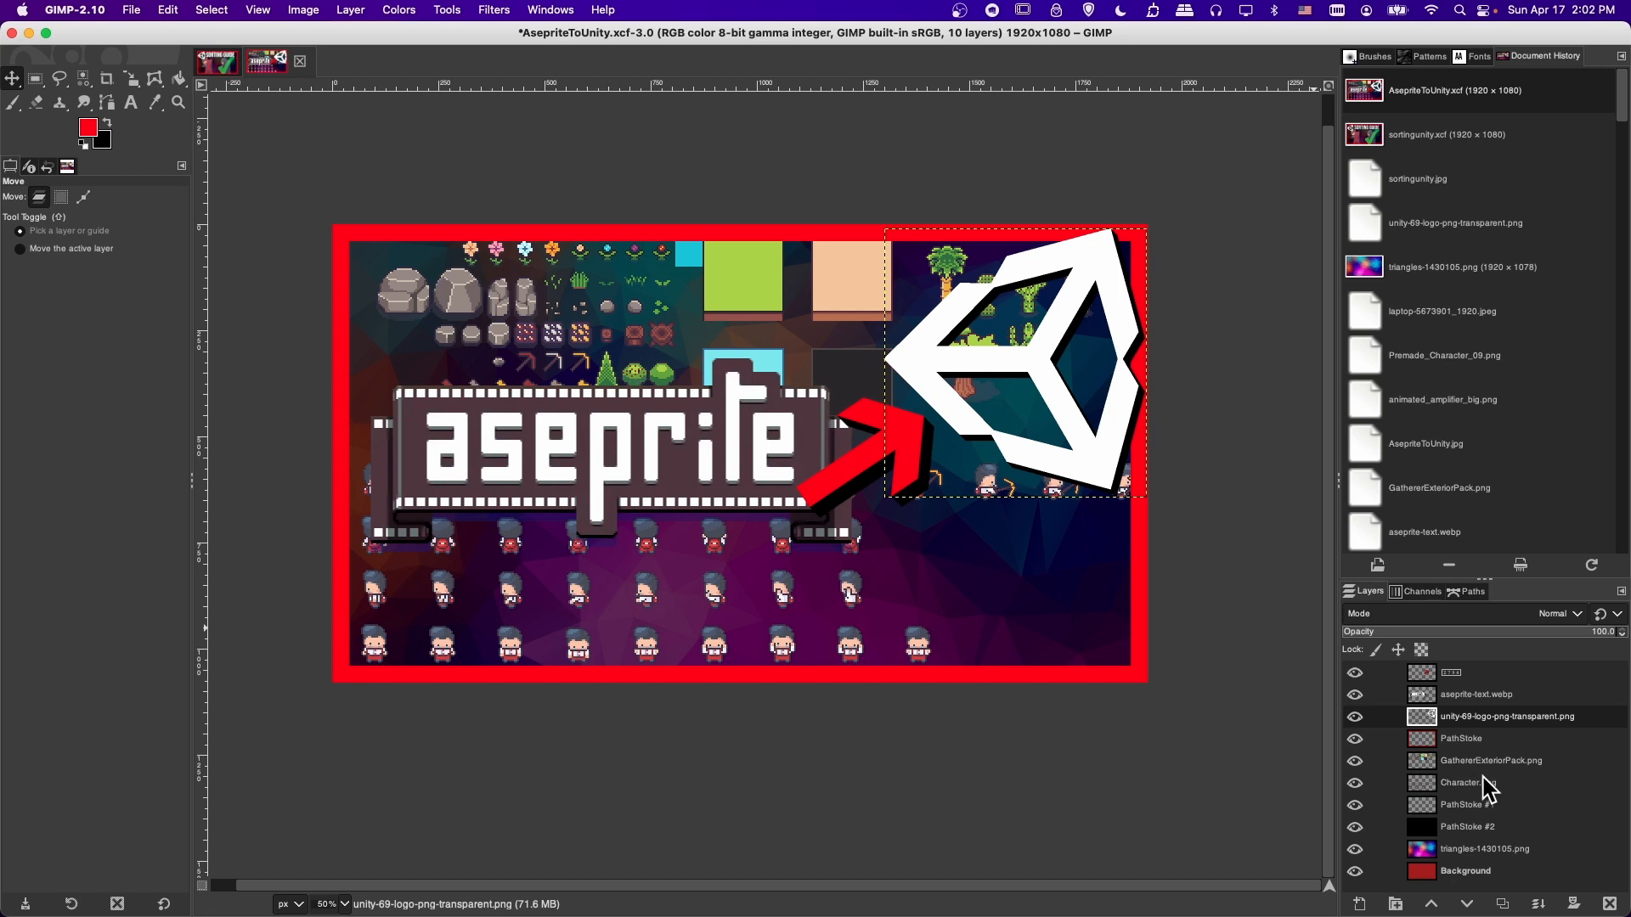
left_click(1461, 738)
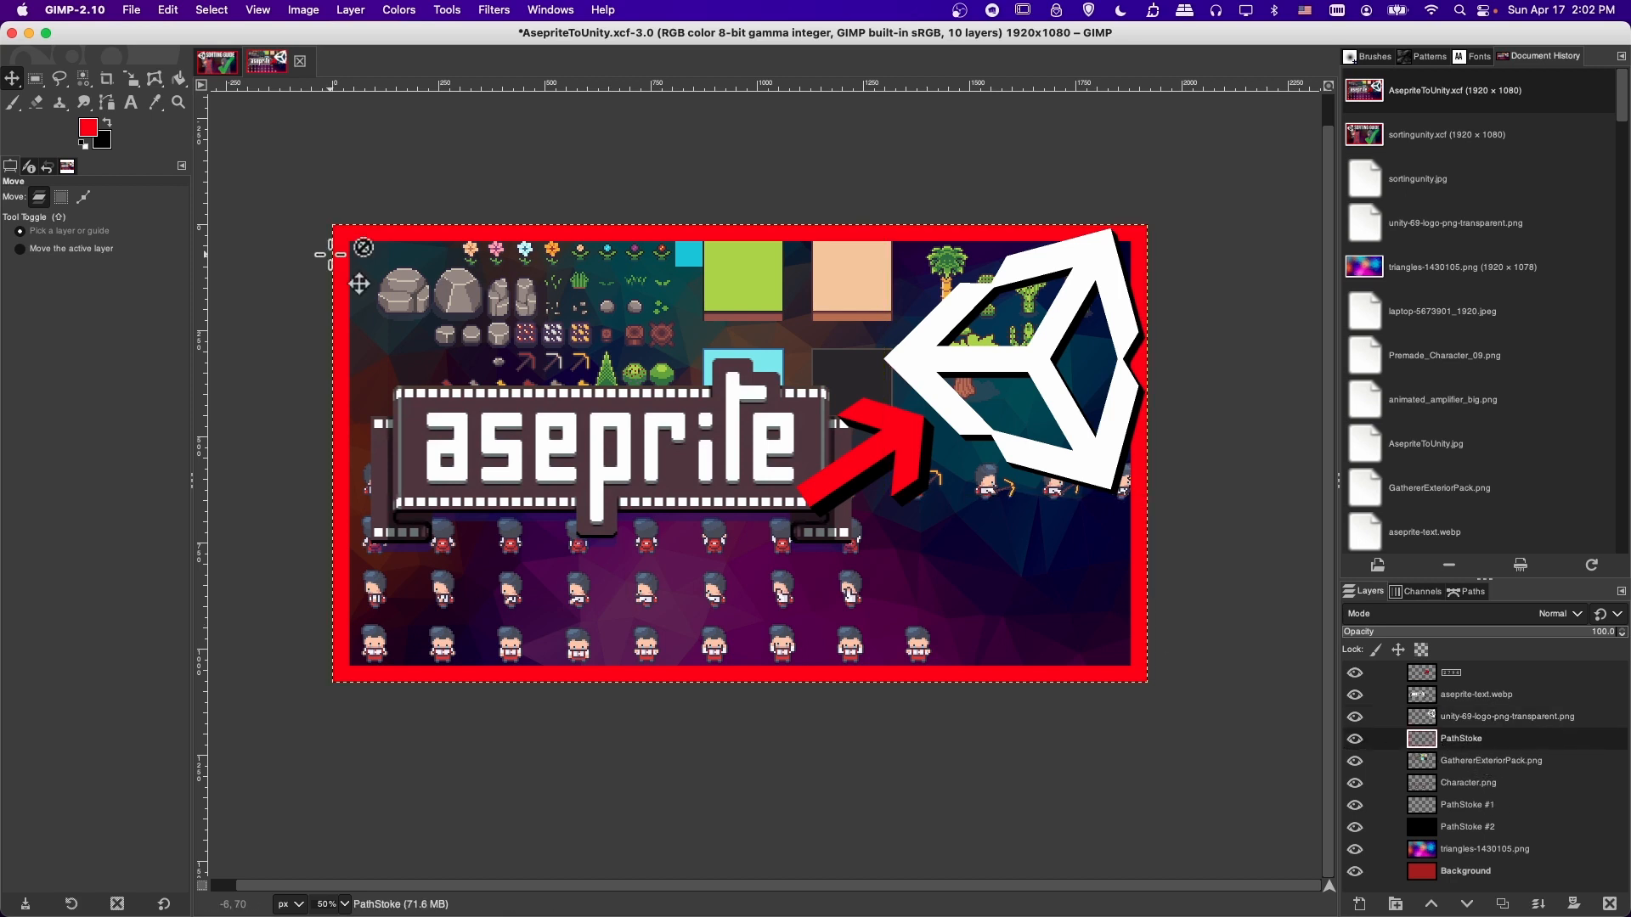
left_click(20, 248)
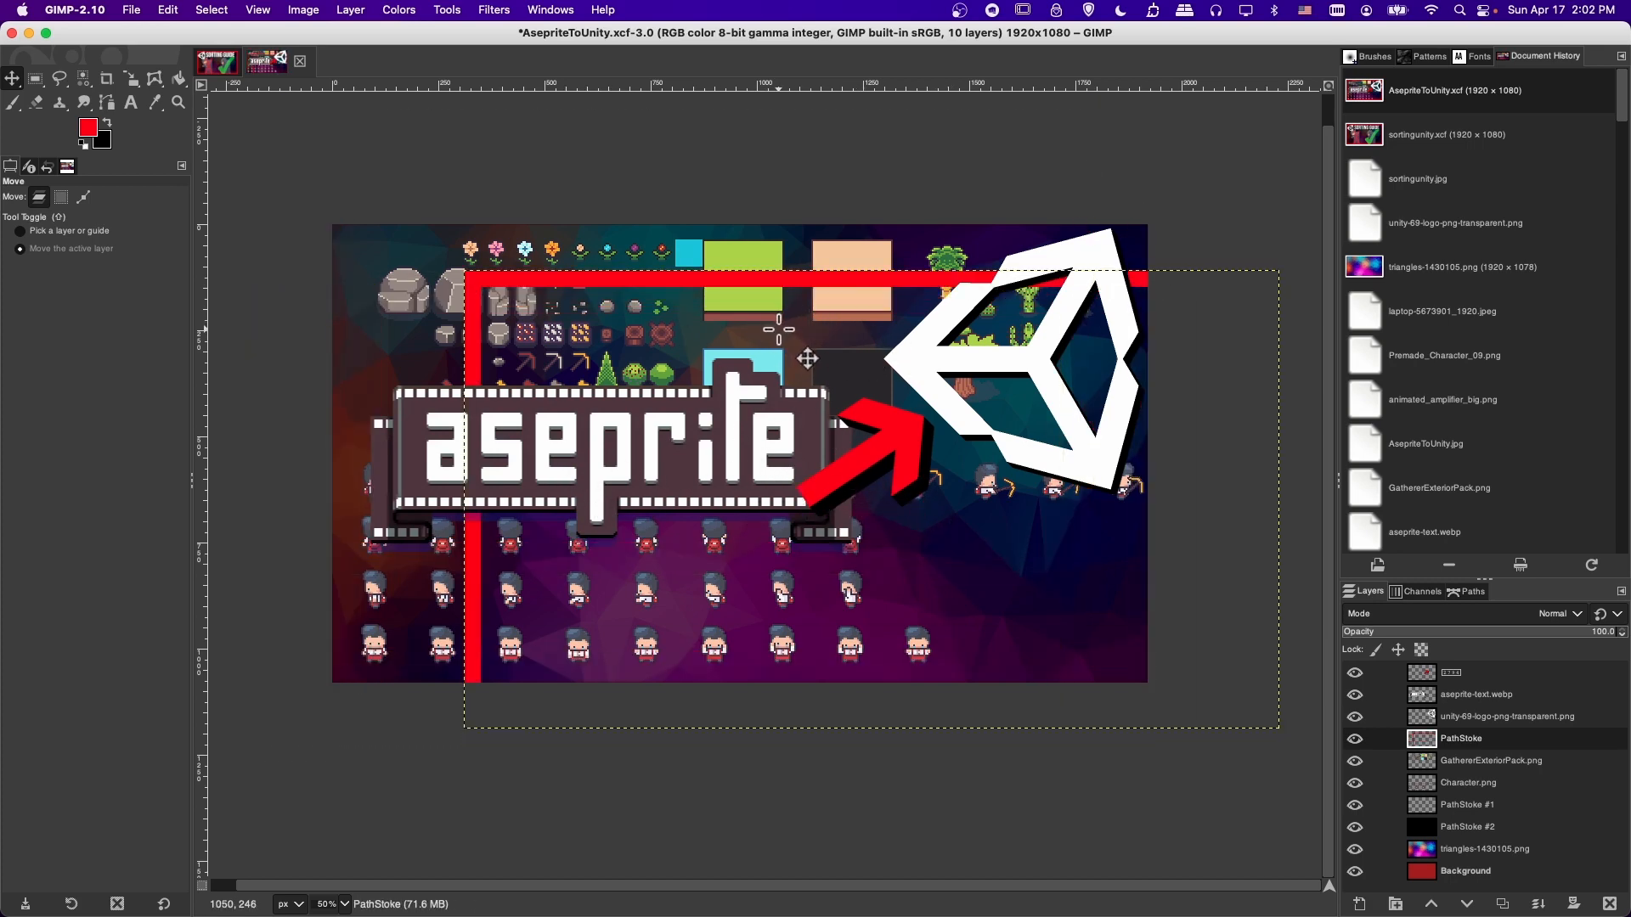
mouse_move(828, 362)
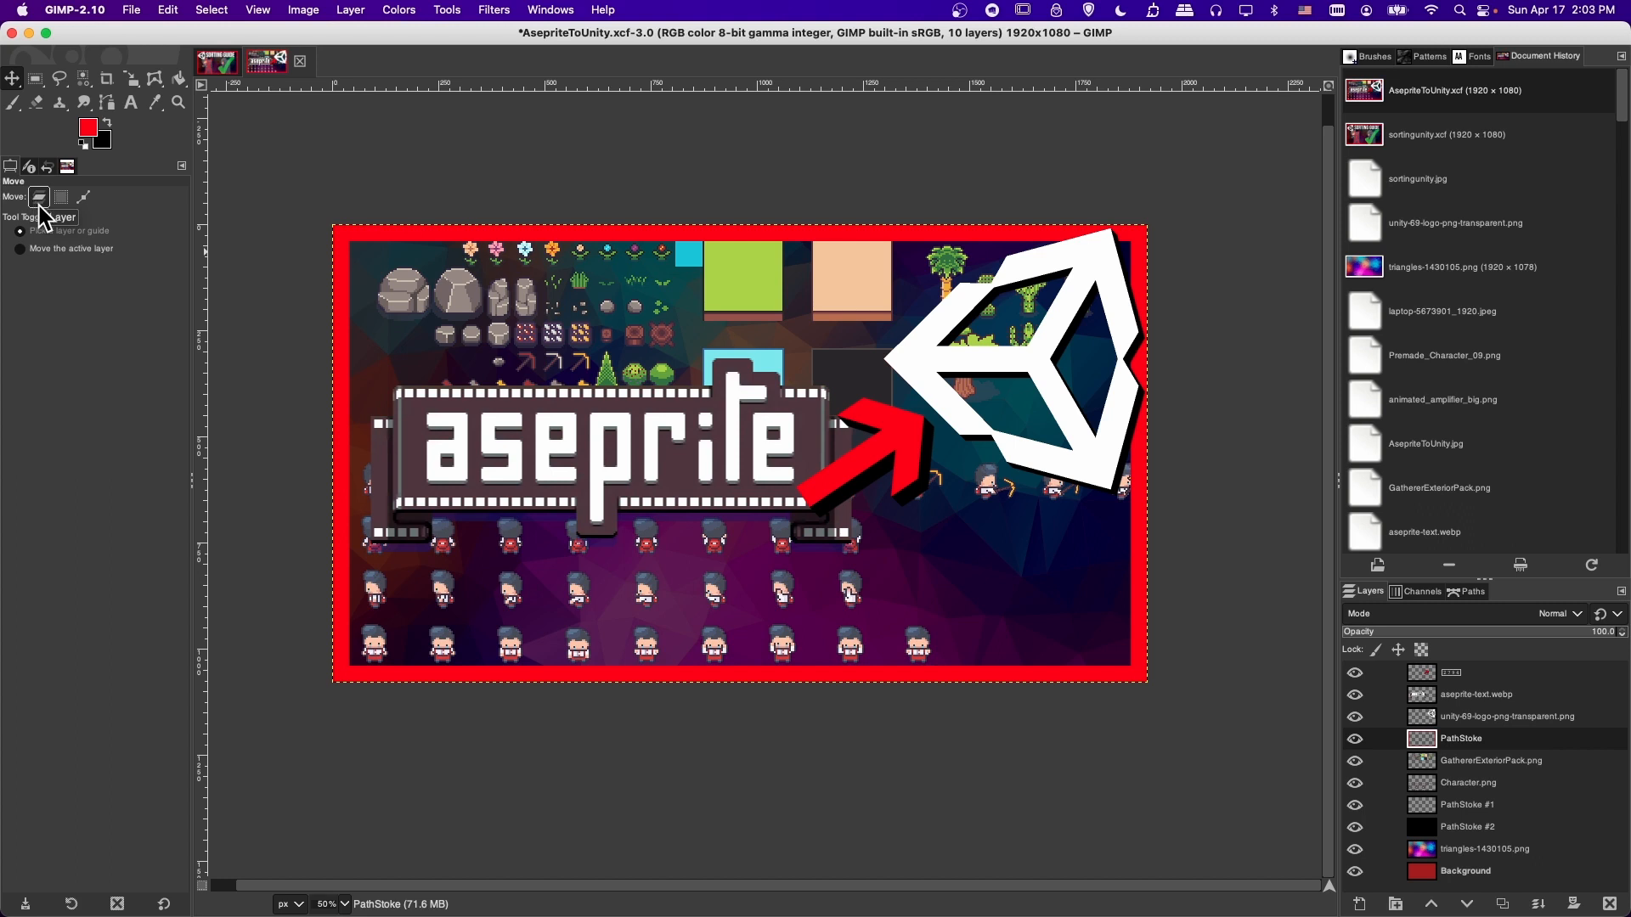
Step: Switch Move mode to Selection and attempt a move on the canvas without a selection
left_click(59, 197)
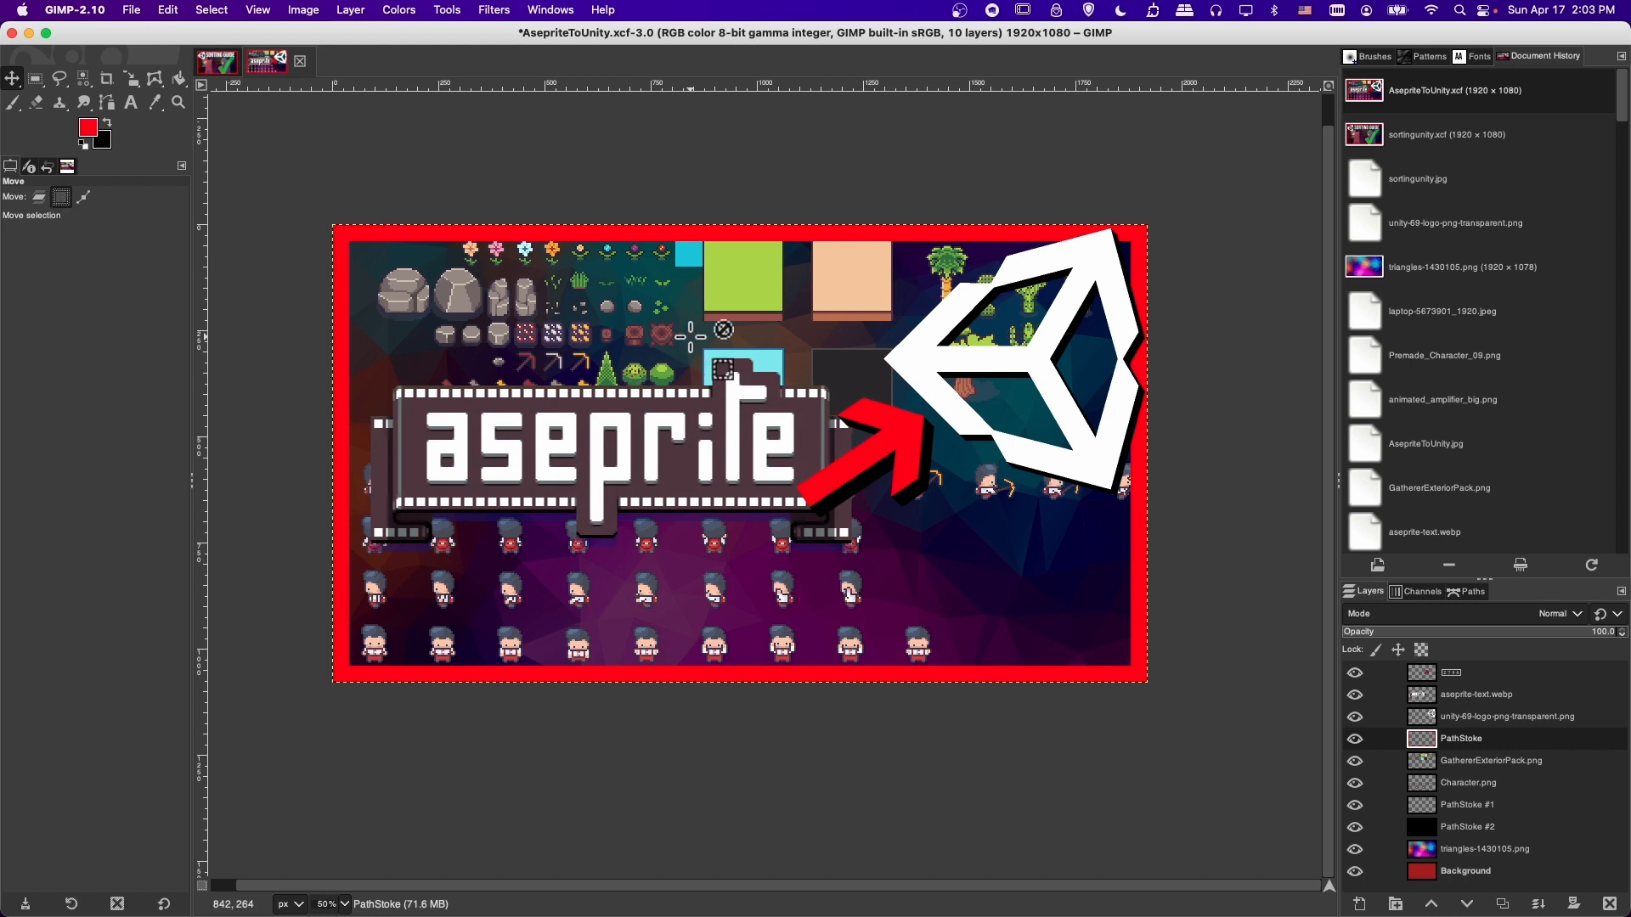
mouse_move(724, 325)
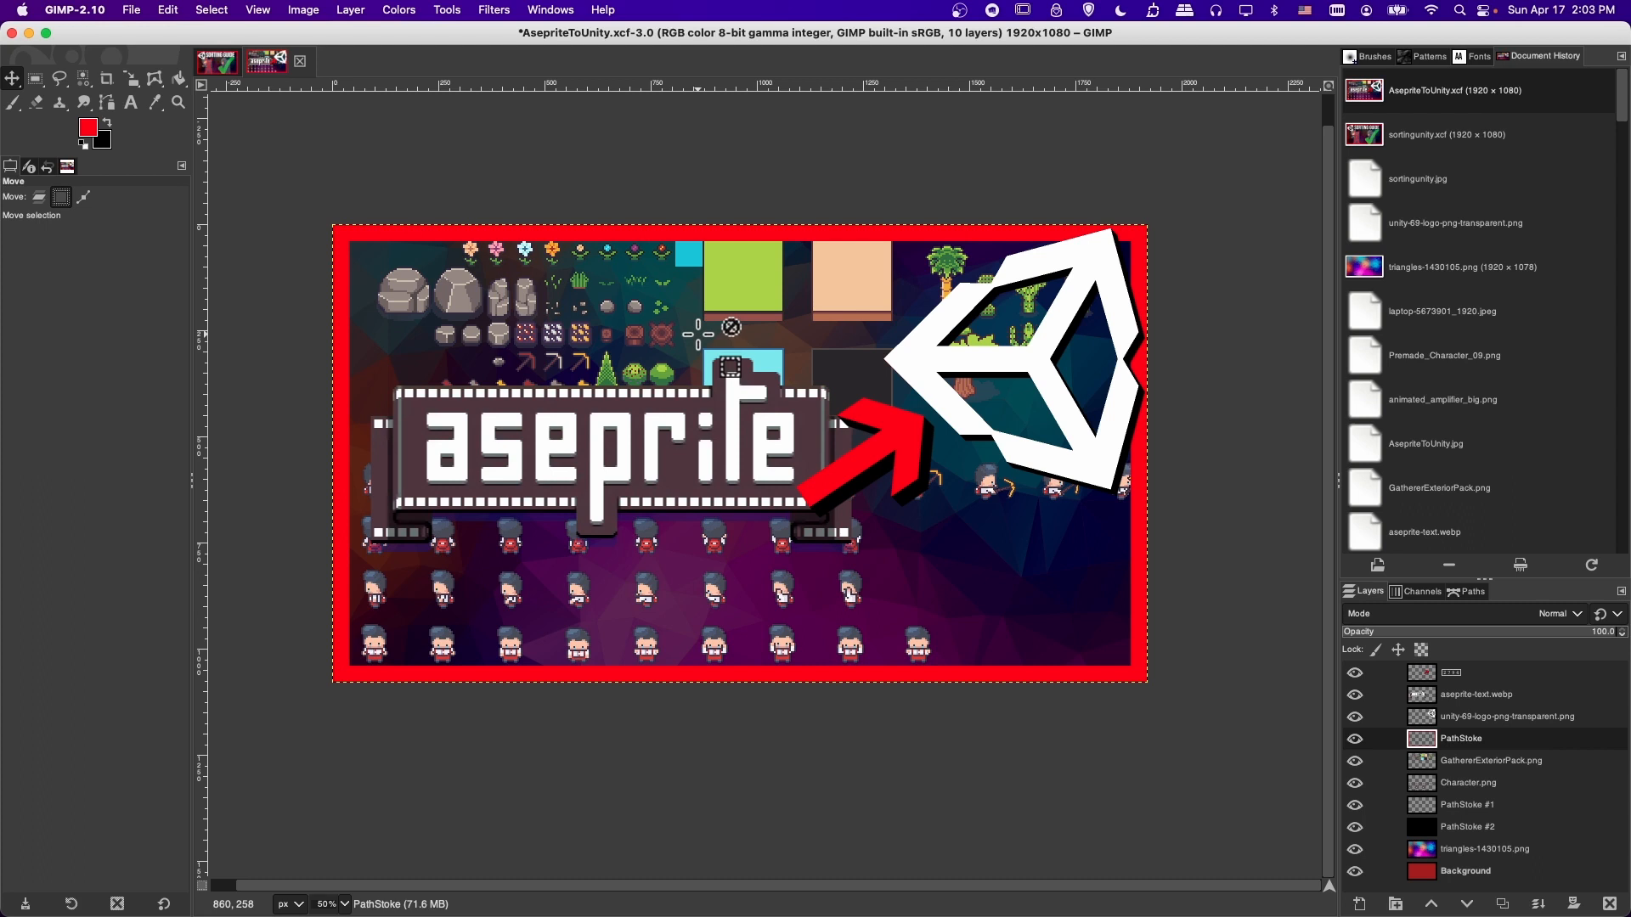
left_click(1515, 716)
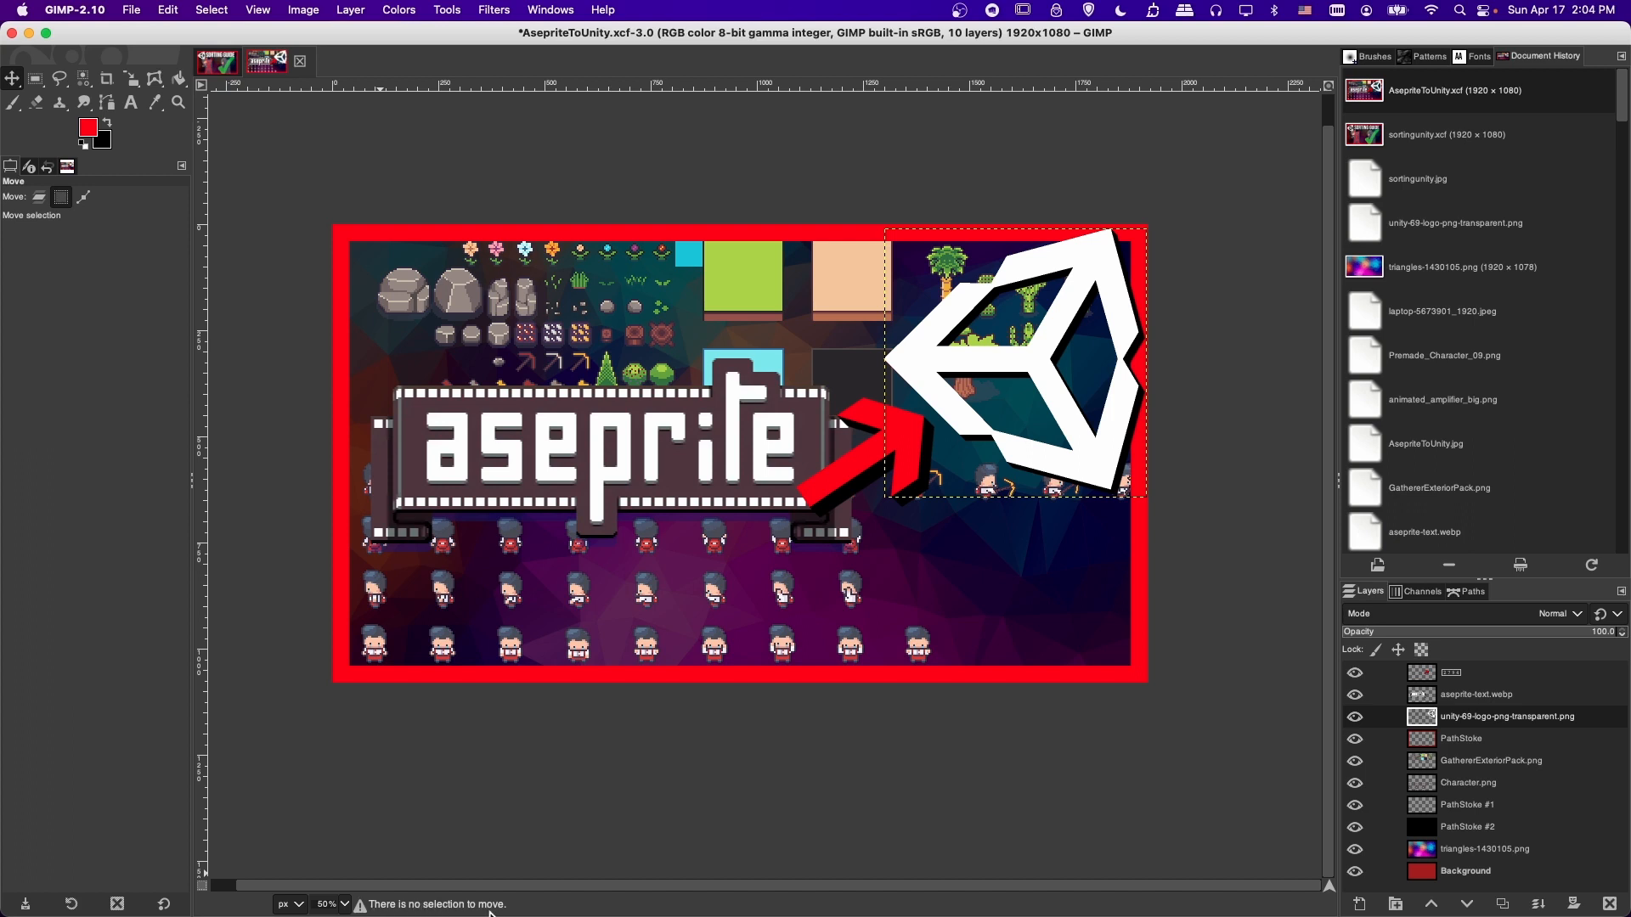
Step: Drag the rectangular selection outline down-right, then make GathererExteriorPack the active layer
left_click(60, 197)
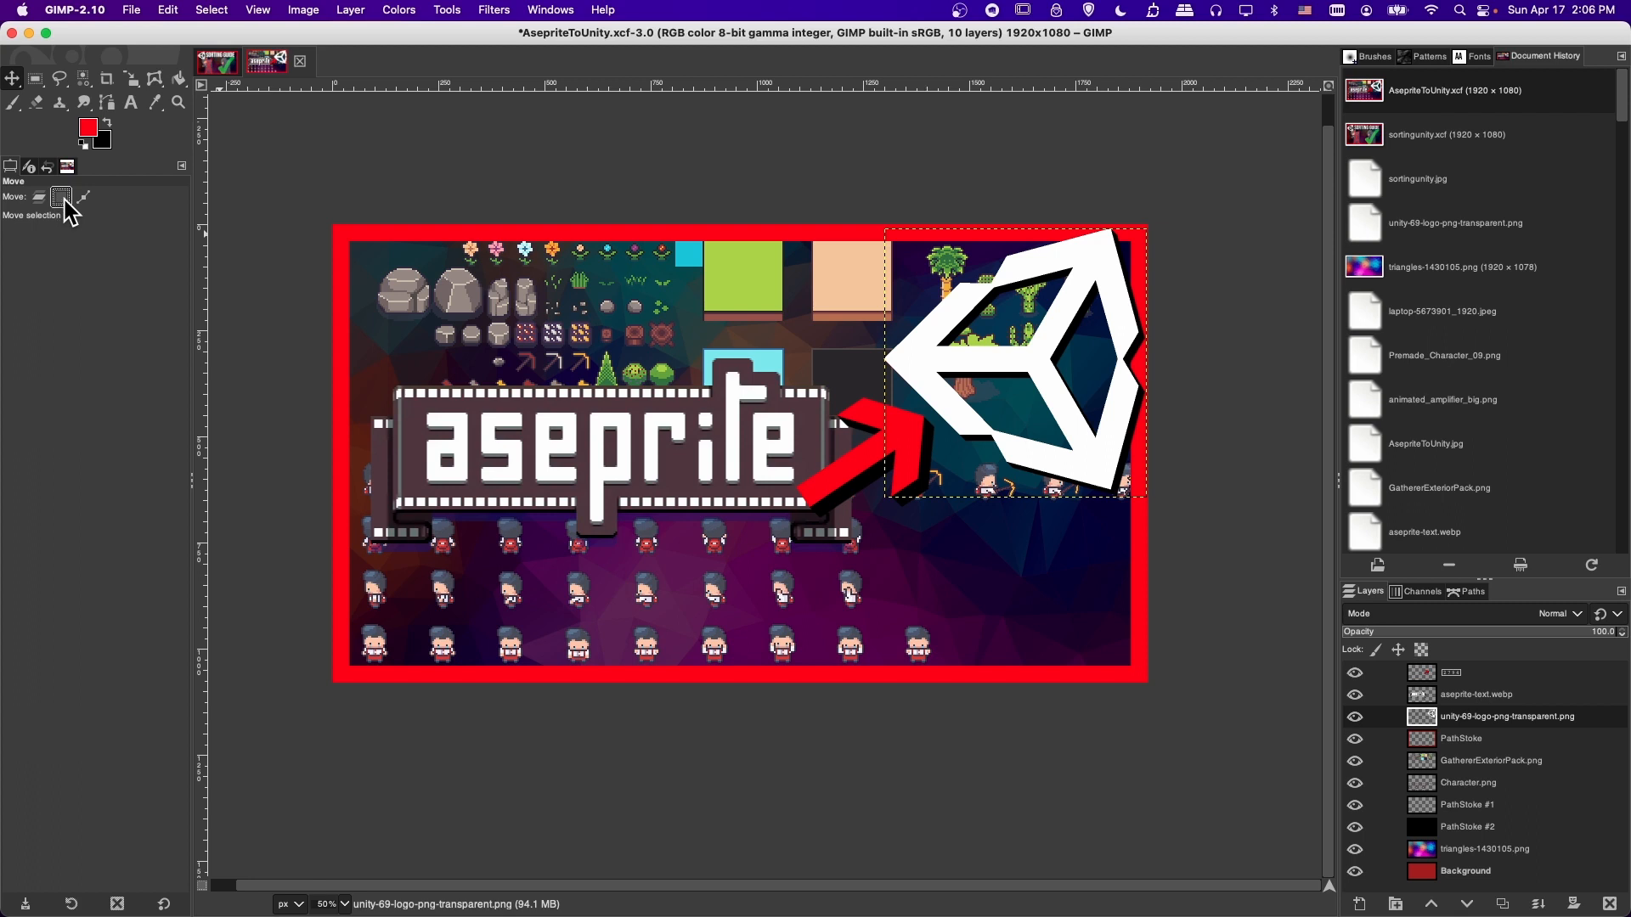
mouse_move(61, 199)
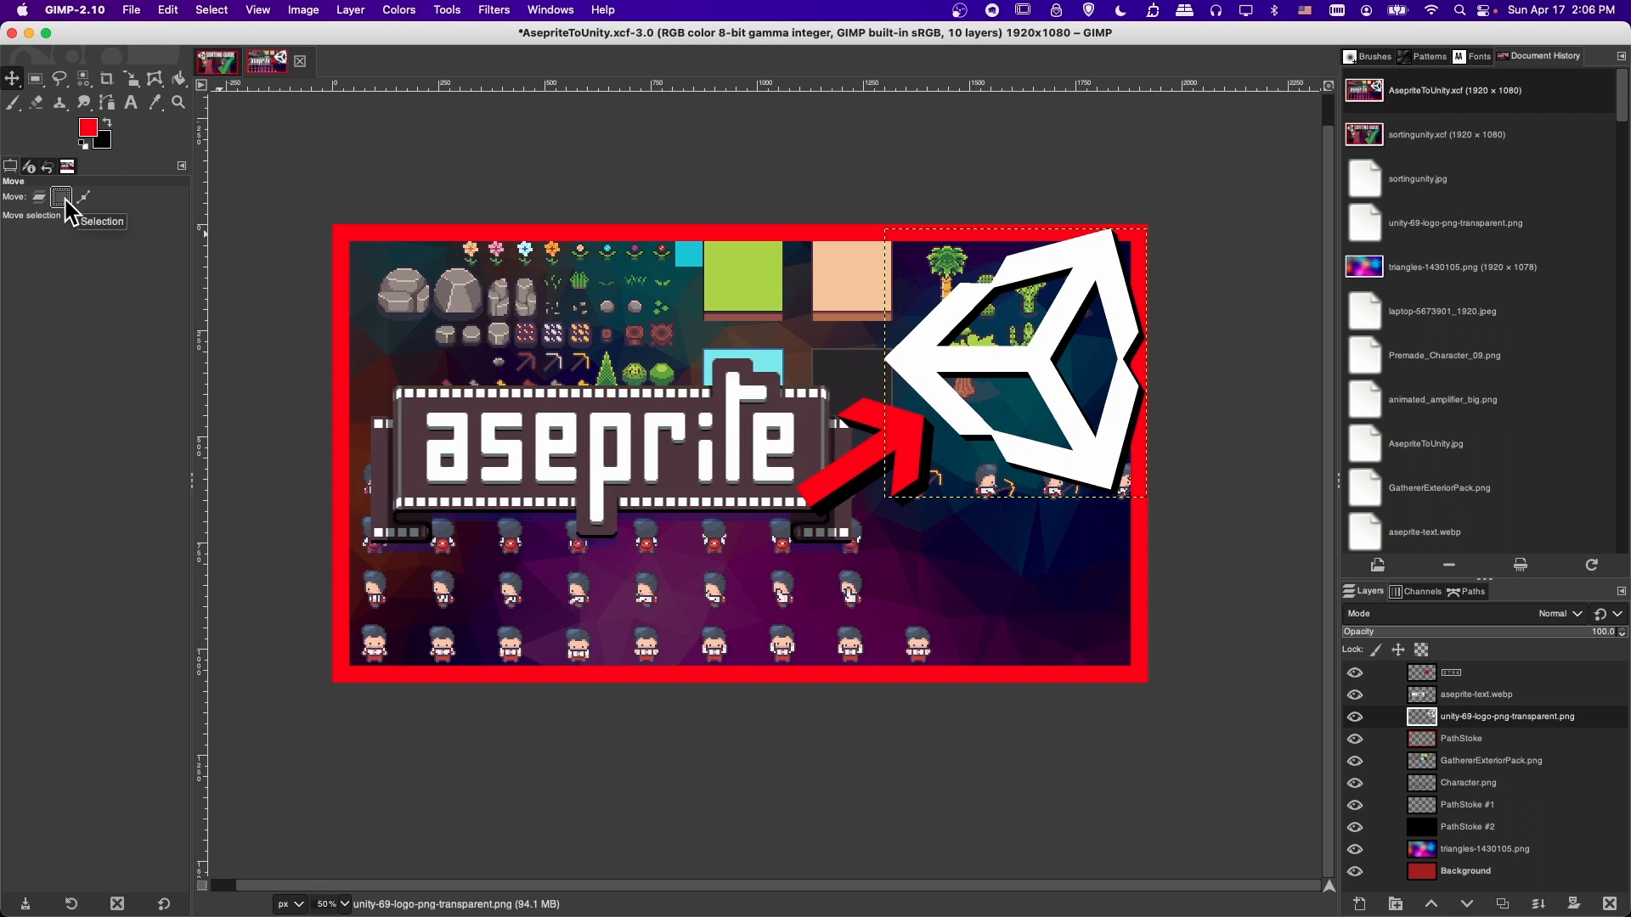
mouse_move(31, 78)
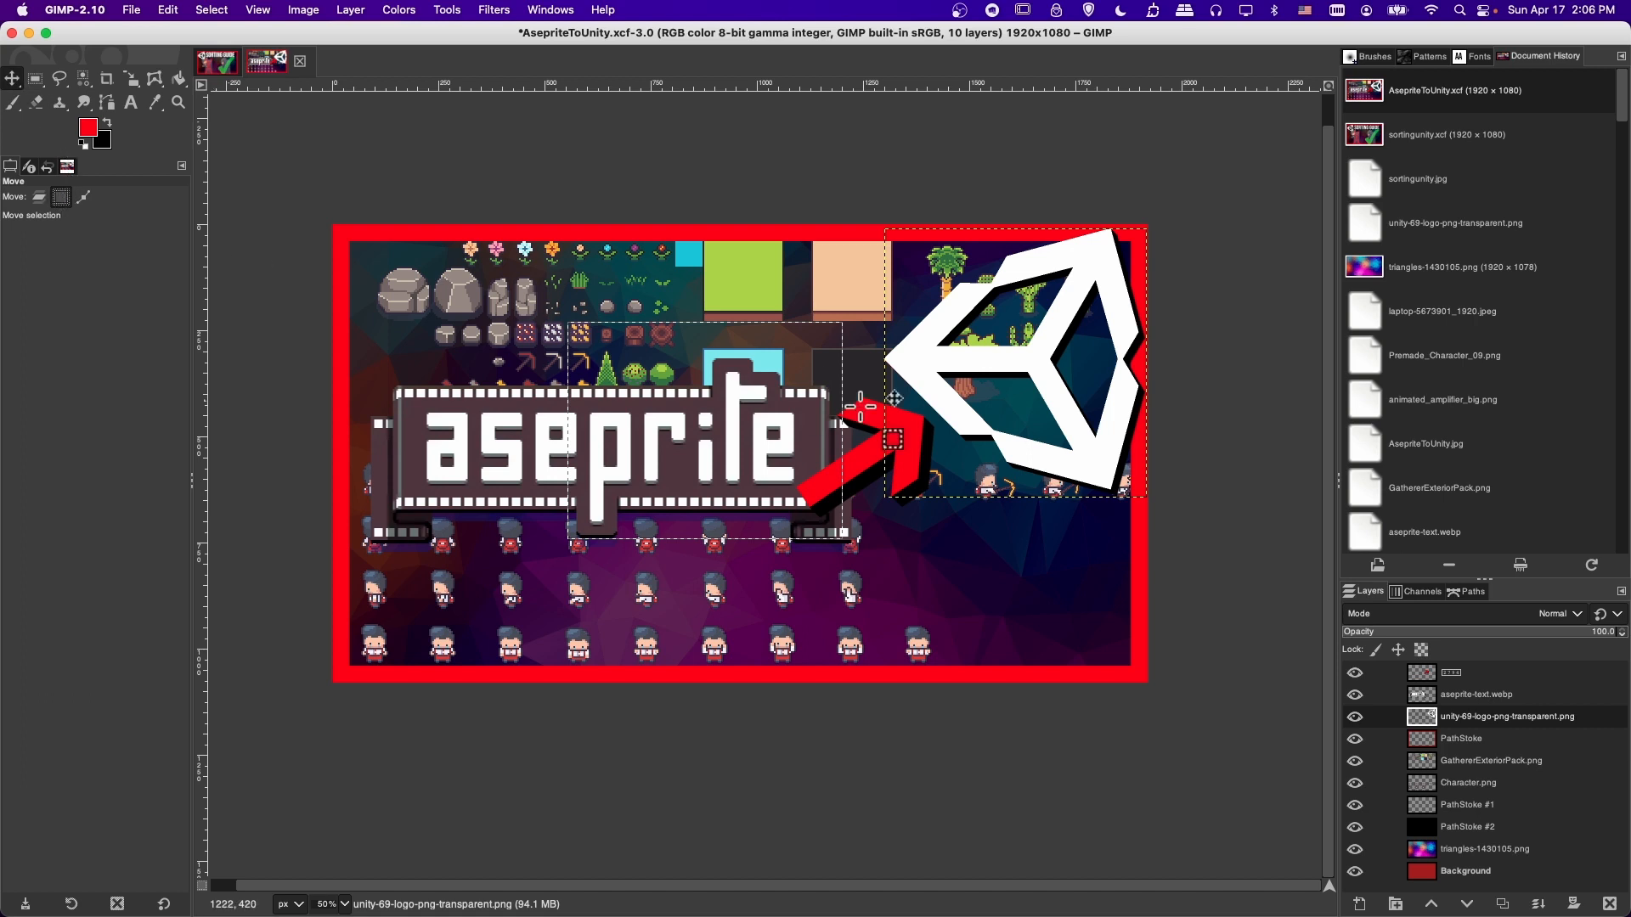
left_click_drag(895, 397, 666, 437)
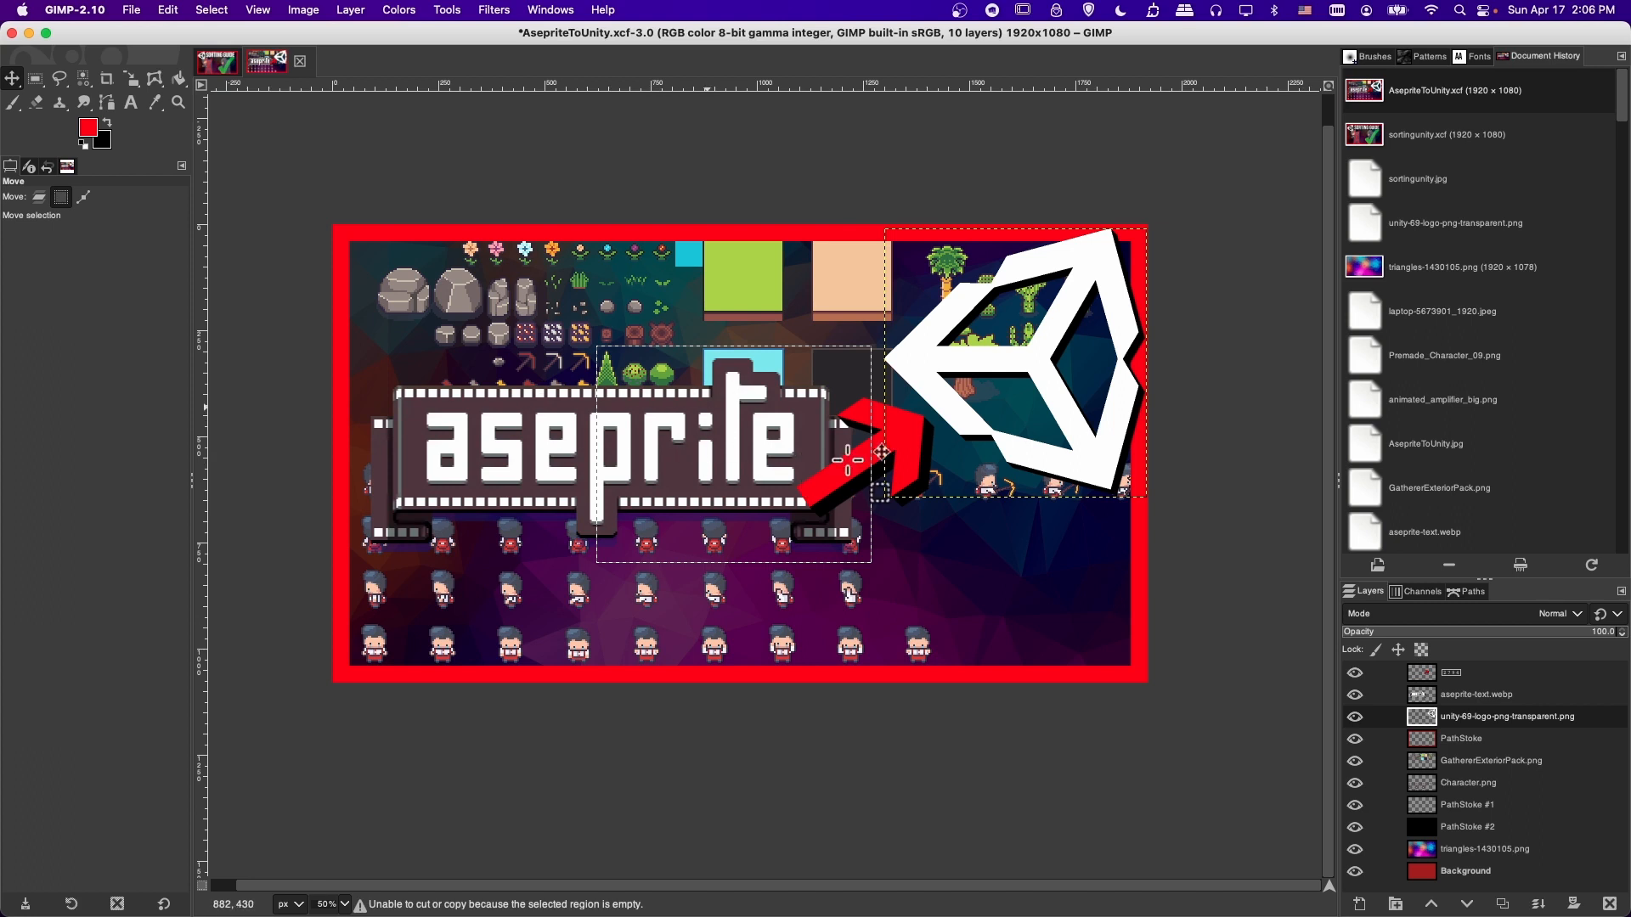
left_click(1491, 760)
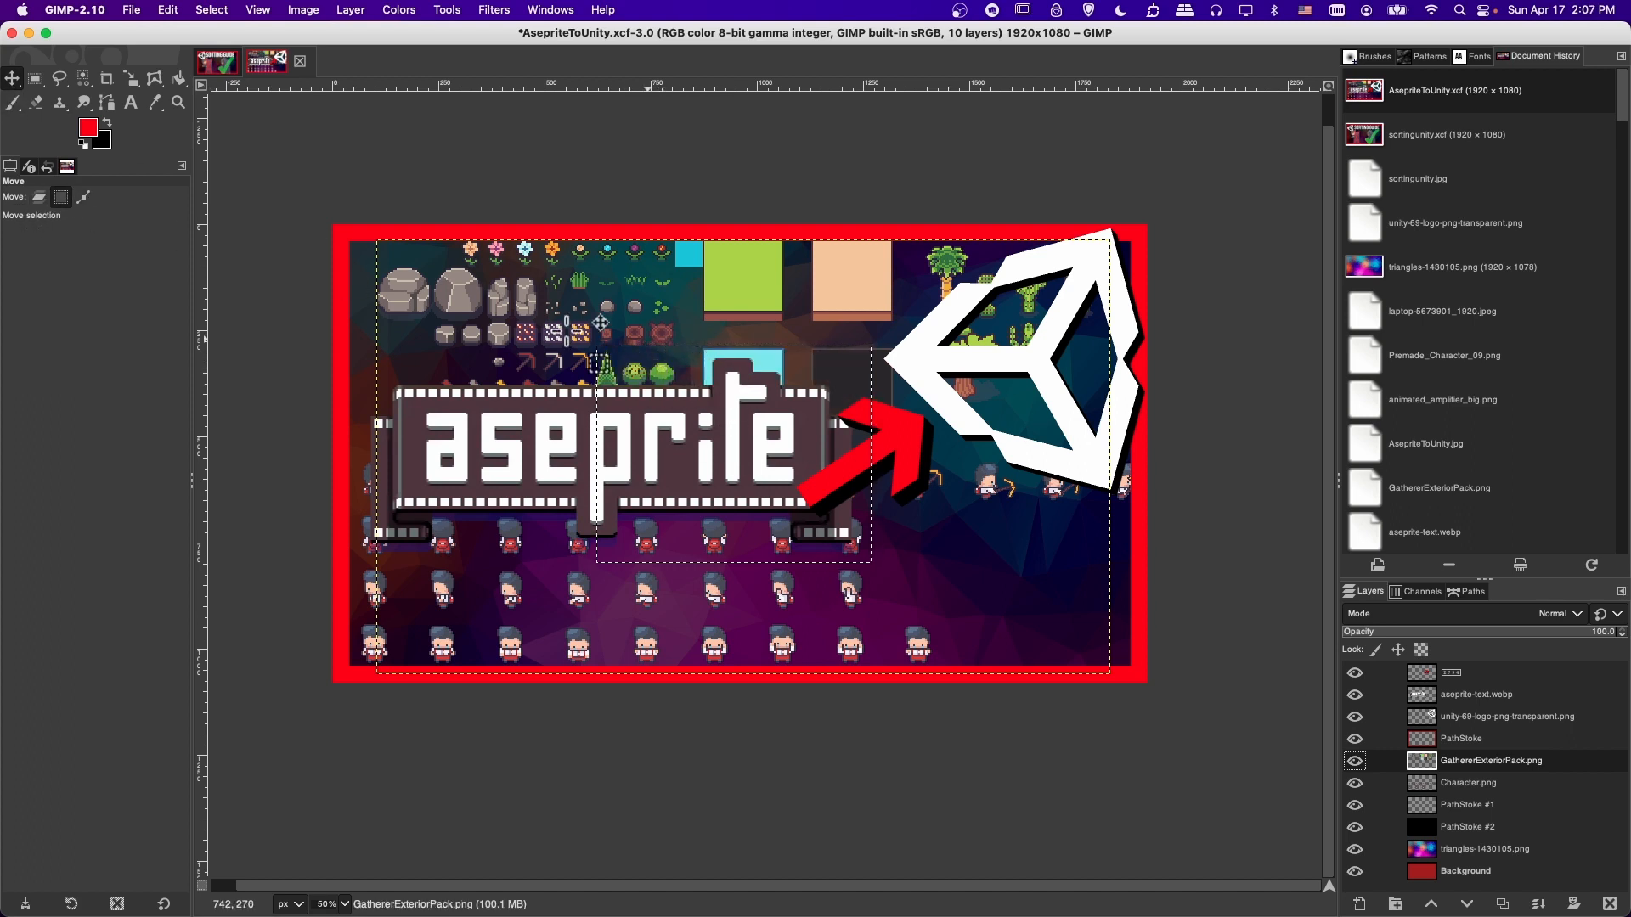
Step: Switch Move mode to Path and start drawing a new path across the aseprite logo
left_click(82, 196)
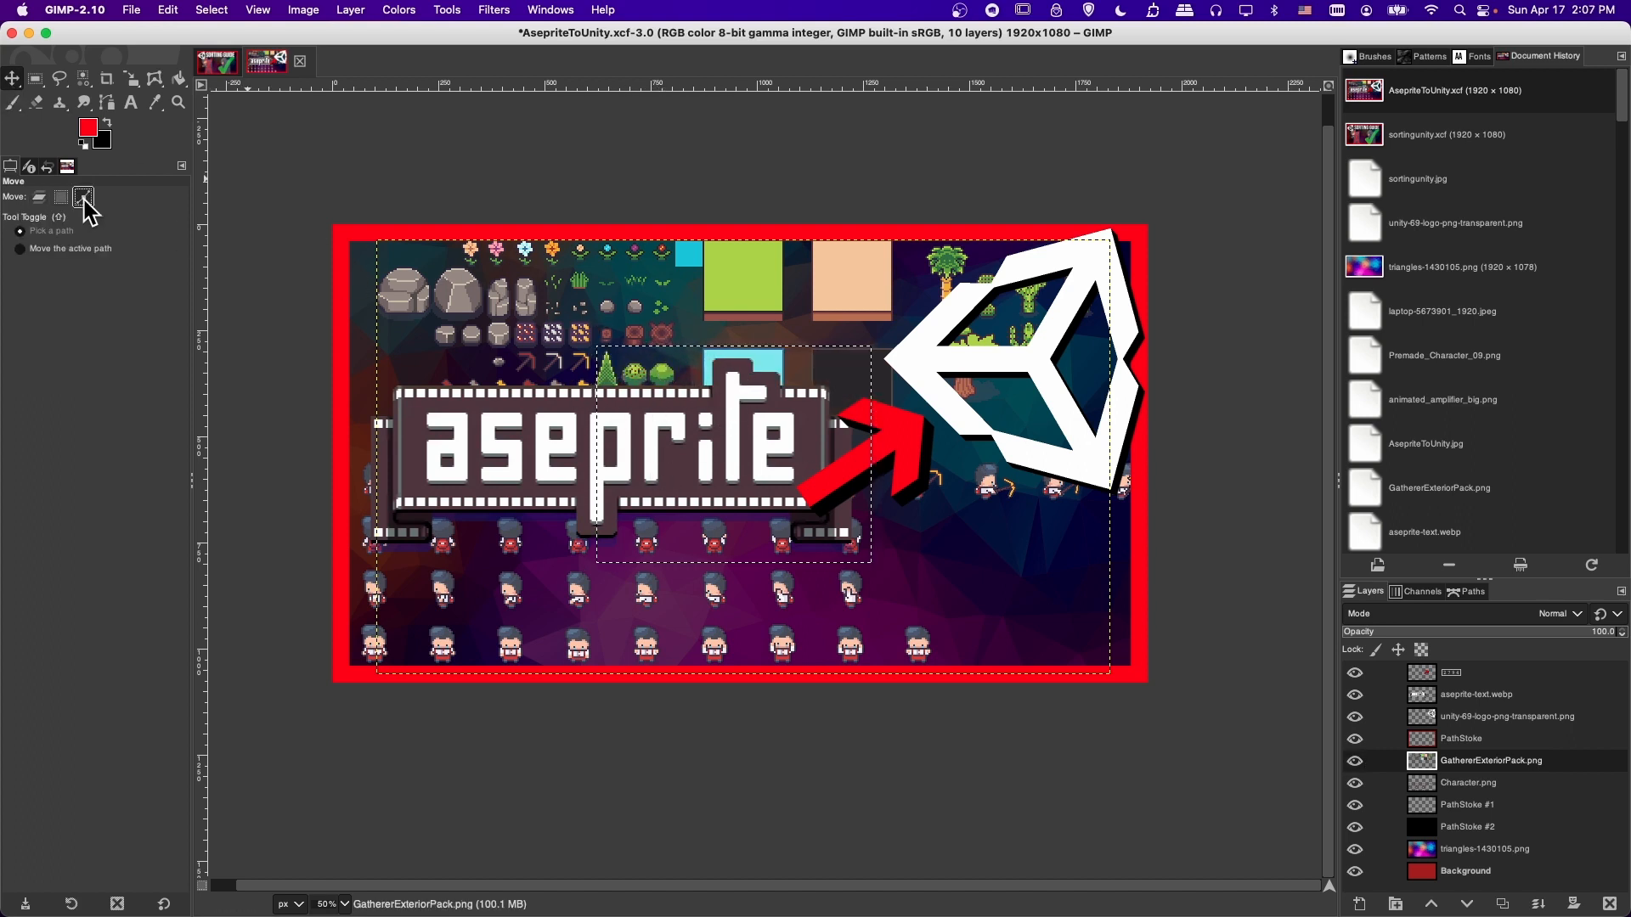
mouse_move(82, 200)
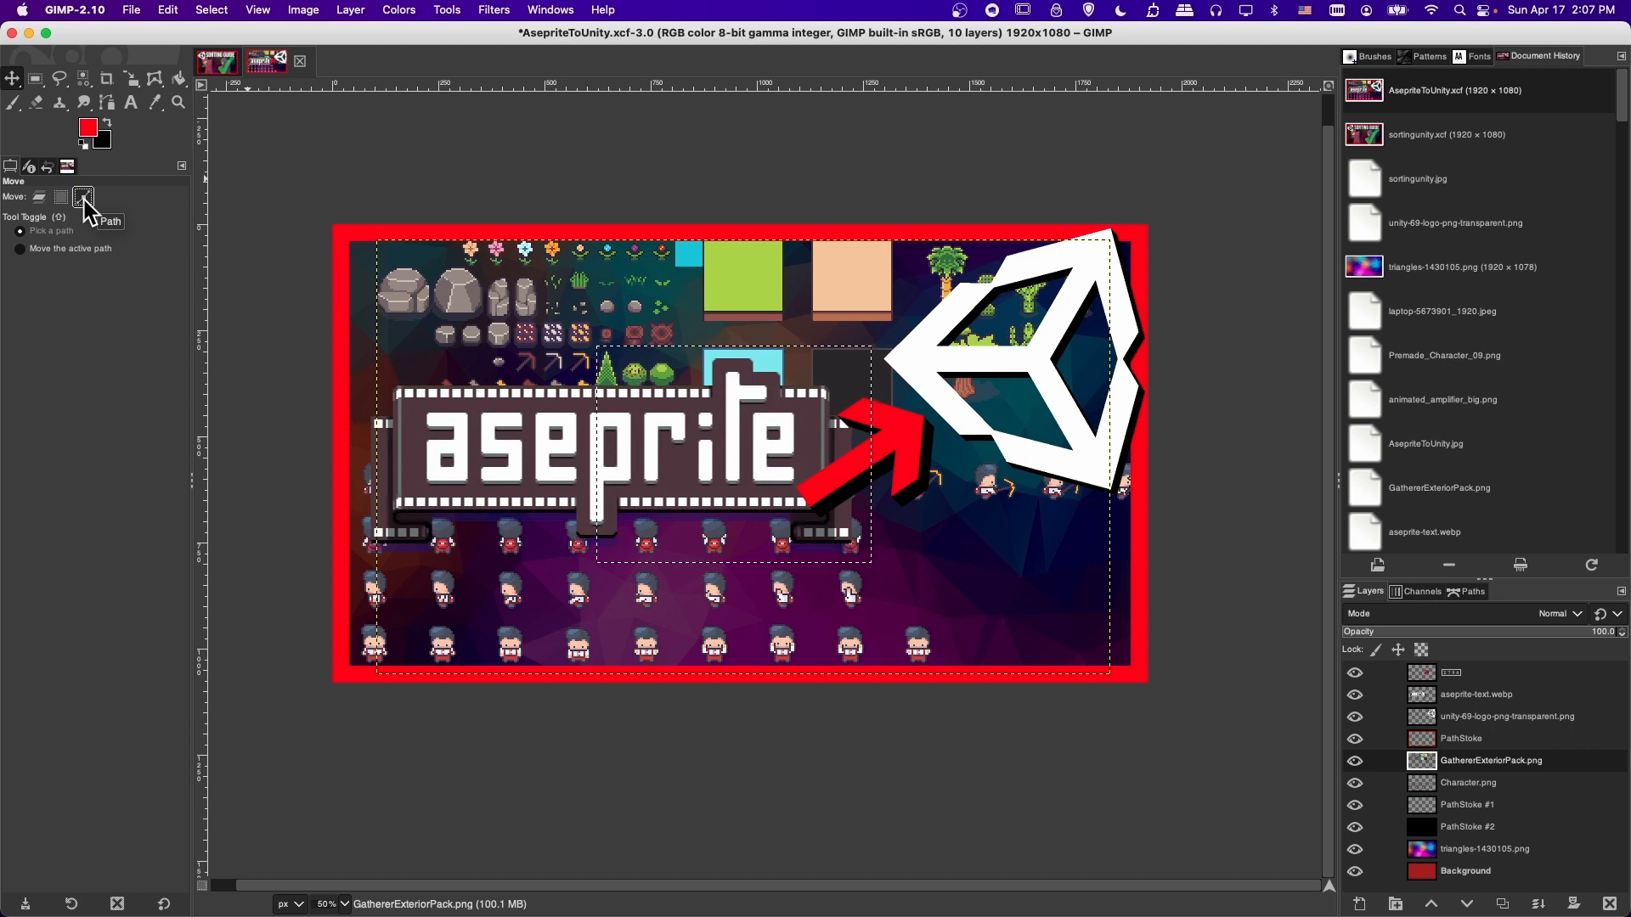
left_click(1470, 591)
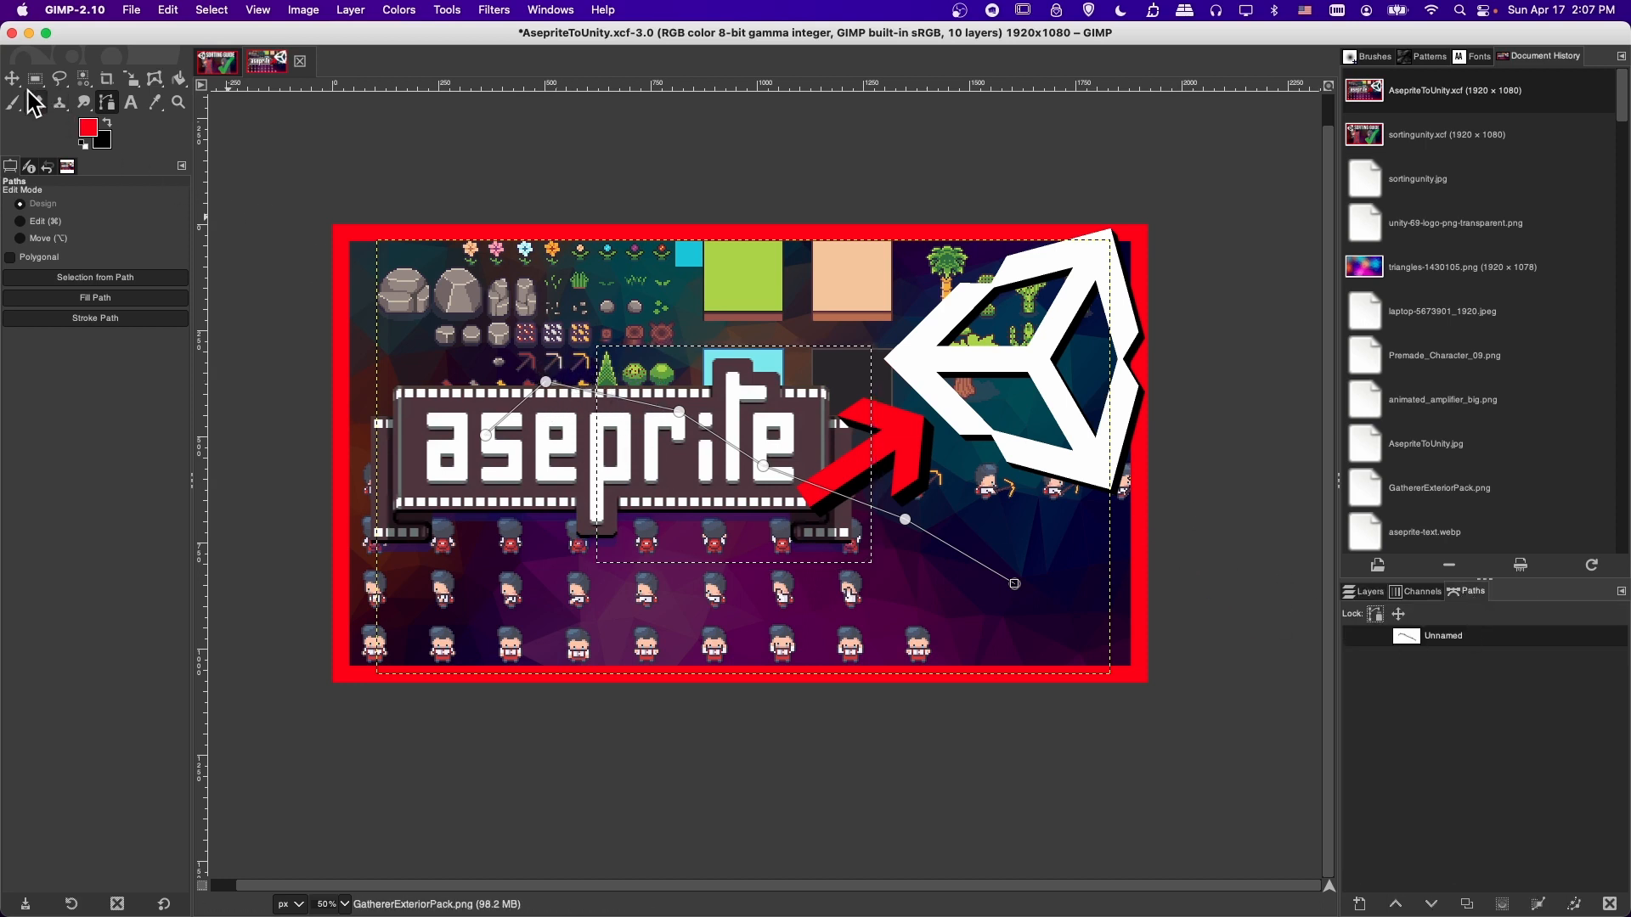
Step: Return to the Move tool in Path mode and shift the path to a new spot
left_click(11, 77)
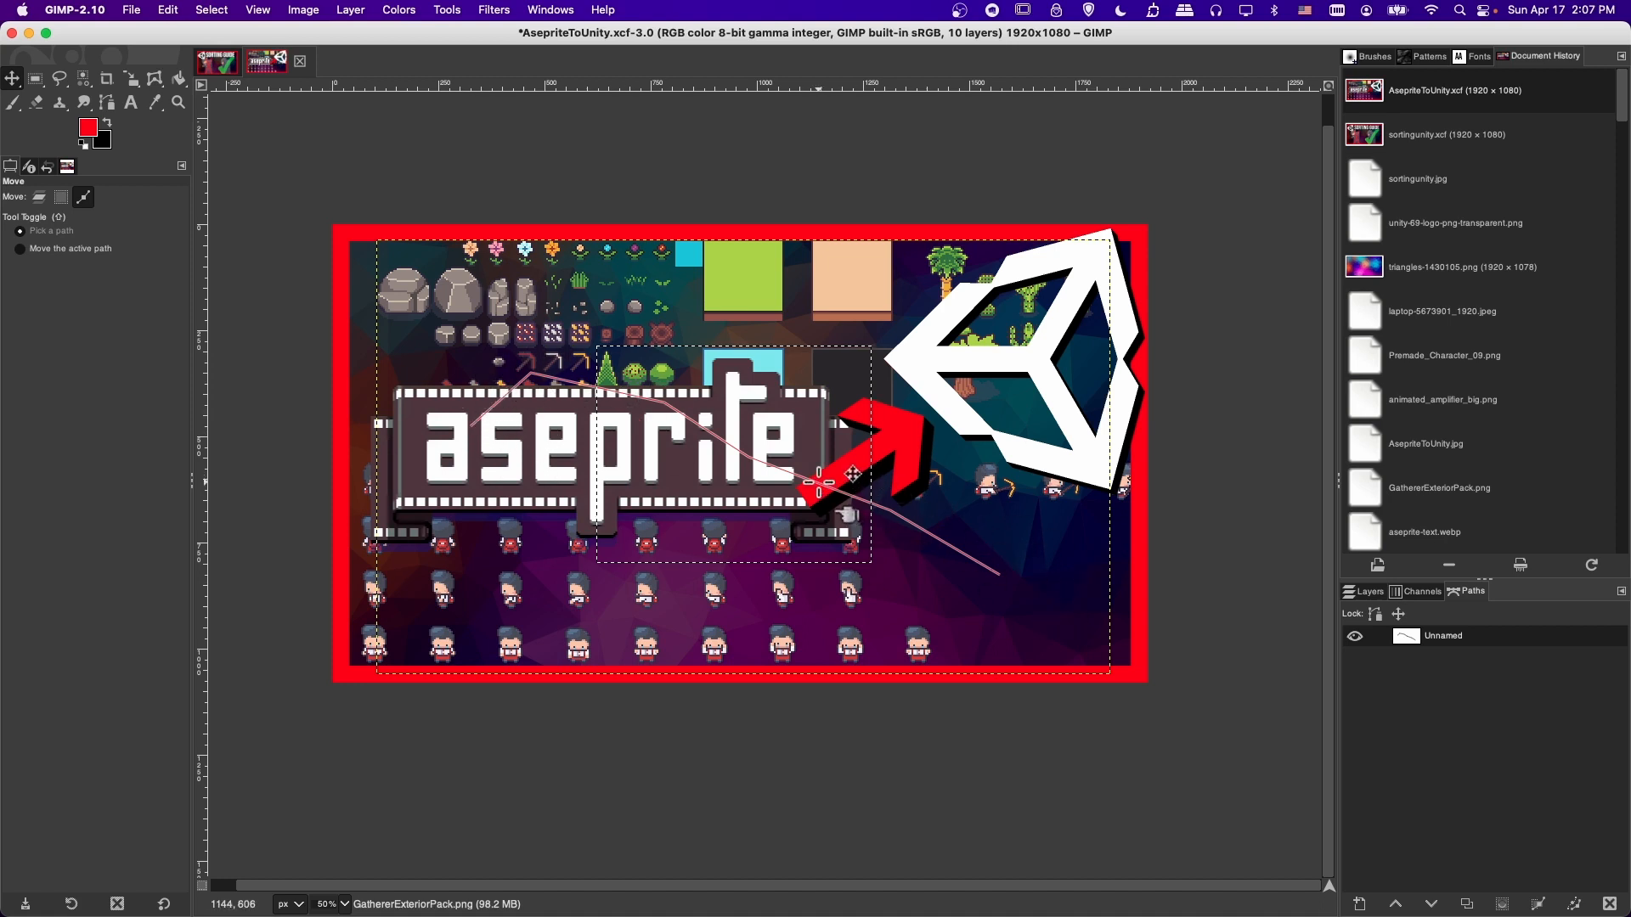
left_click(38, 197)
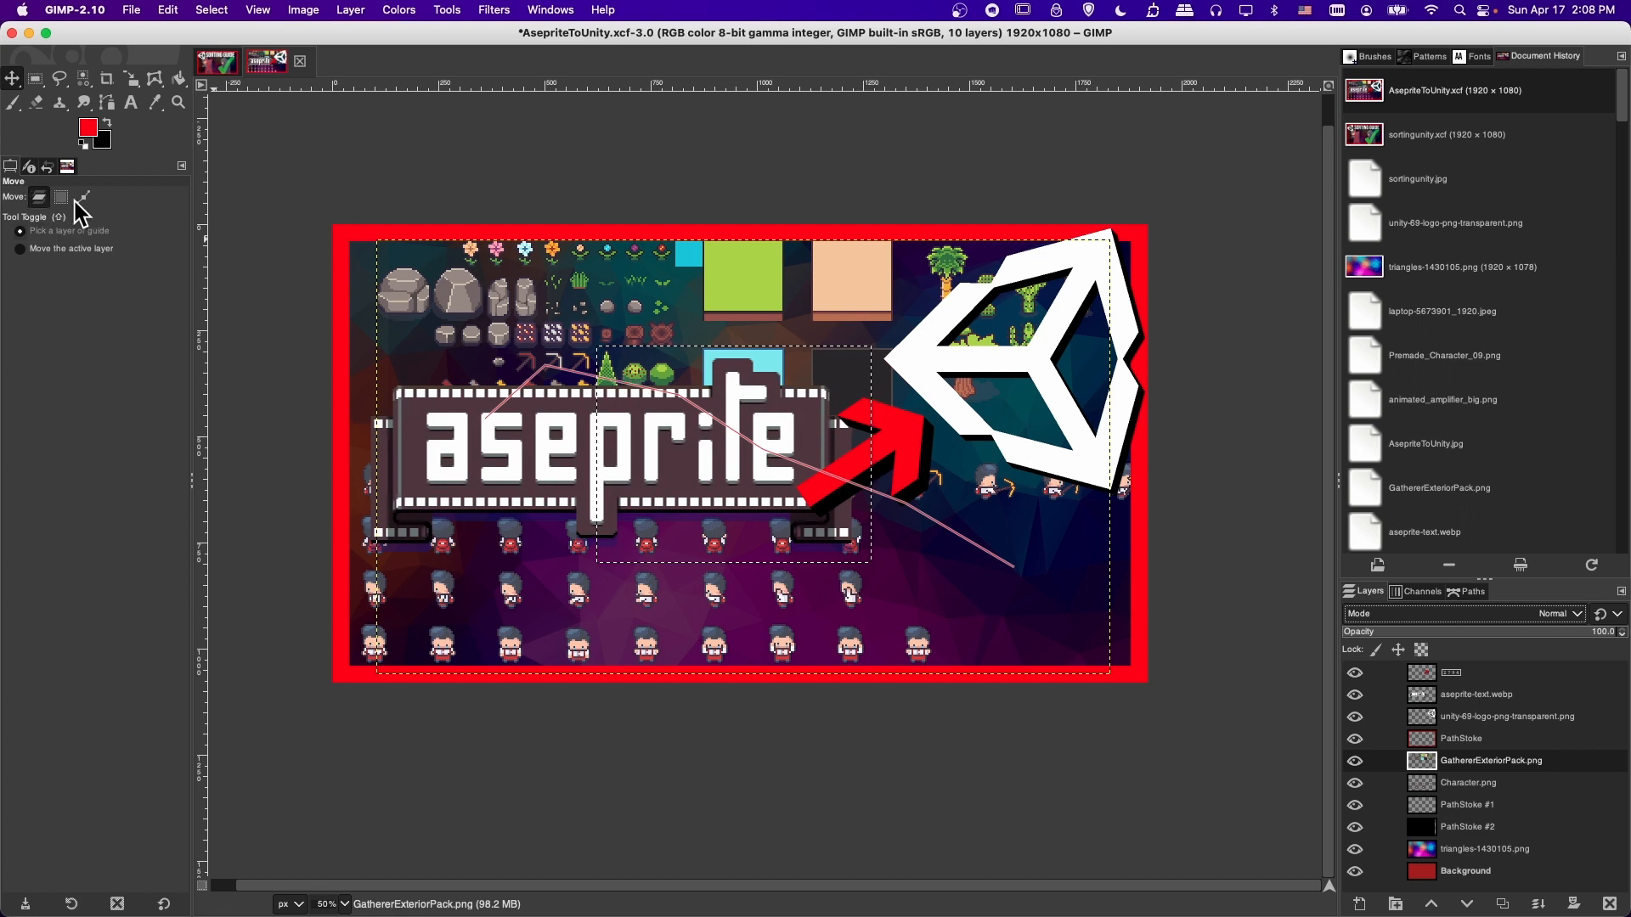
Step: Set Move back to Layer, select PathStoke, then pick the Unity logo layer from the canvas
left_click(38, 197)
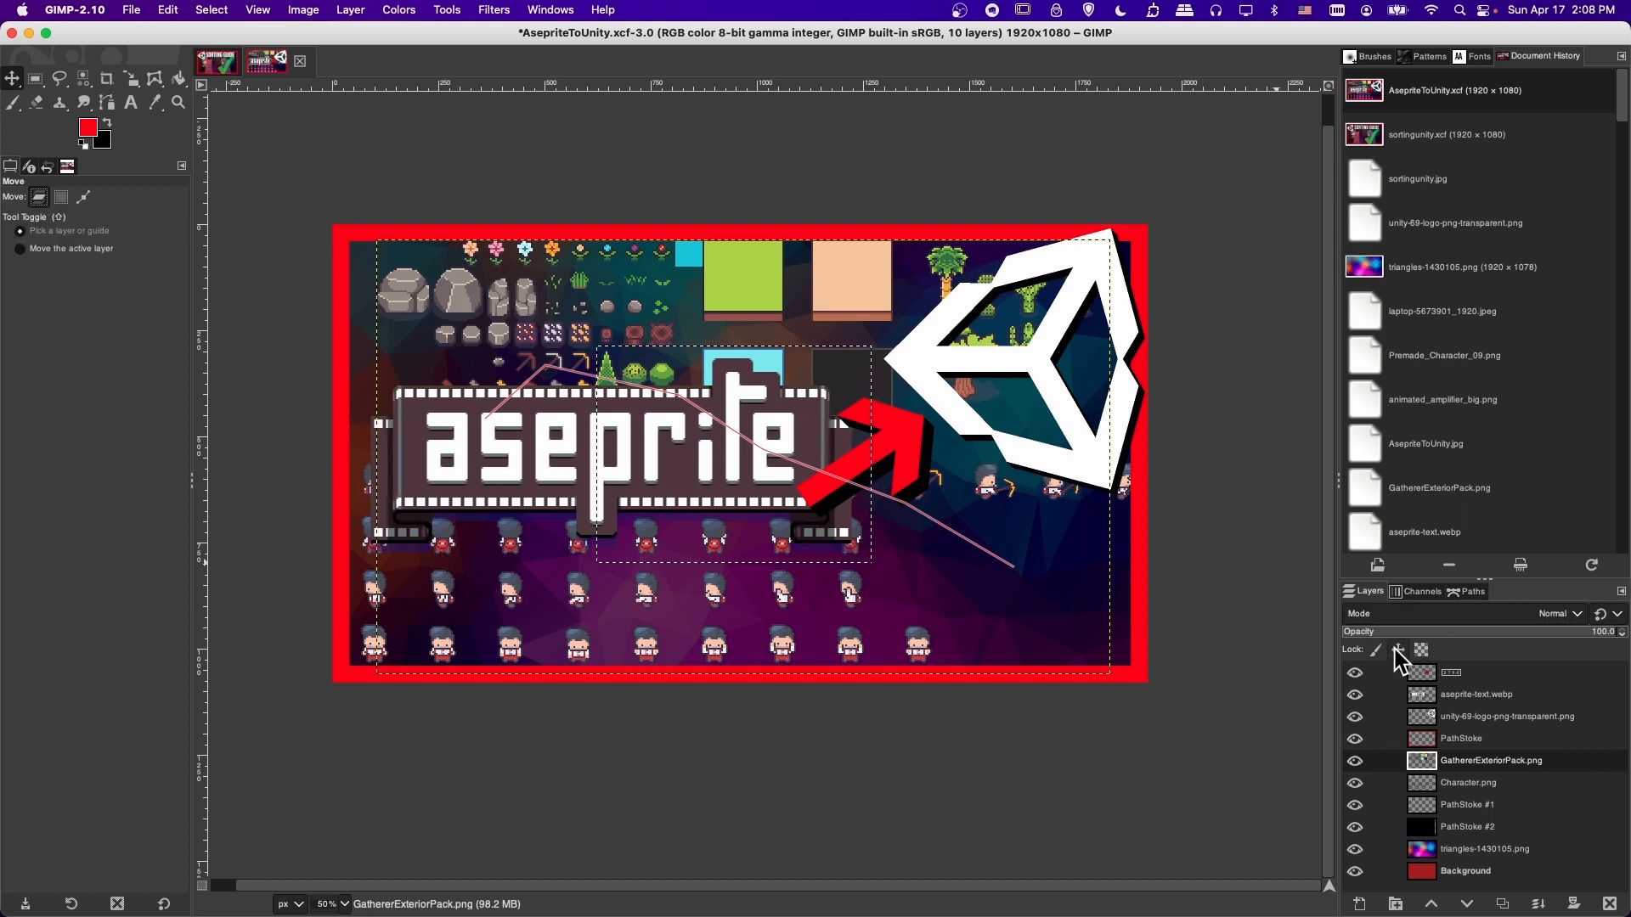
mouse_move(1400, 651)
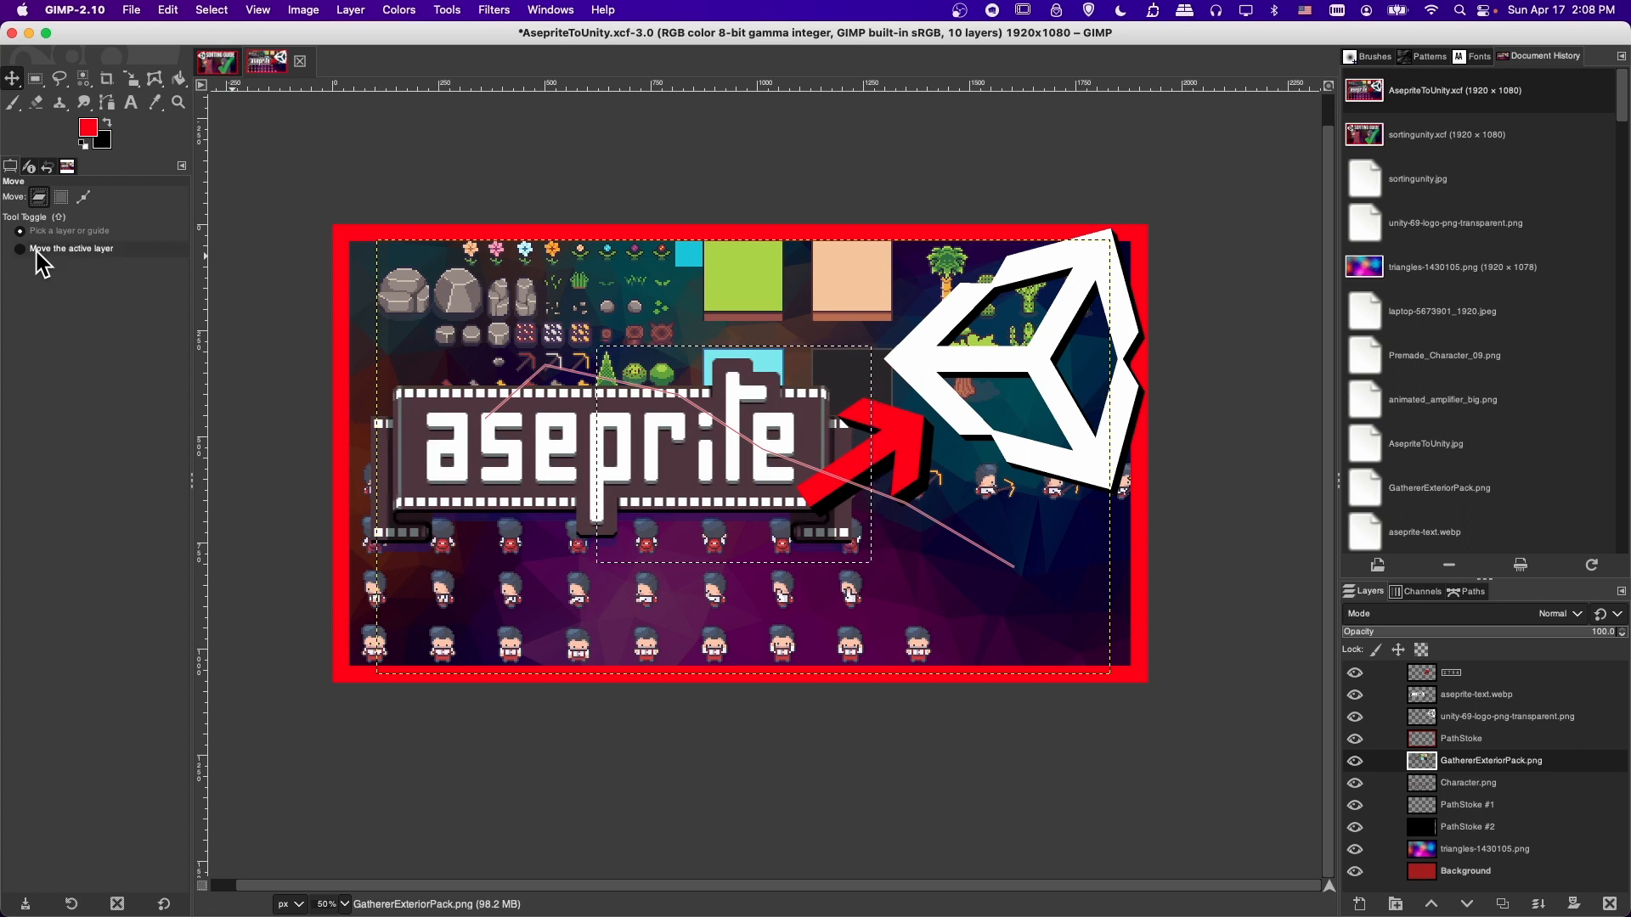
left_click(1461, 738)
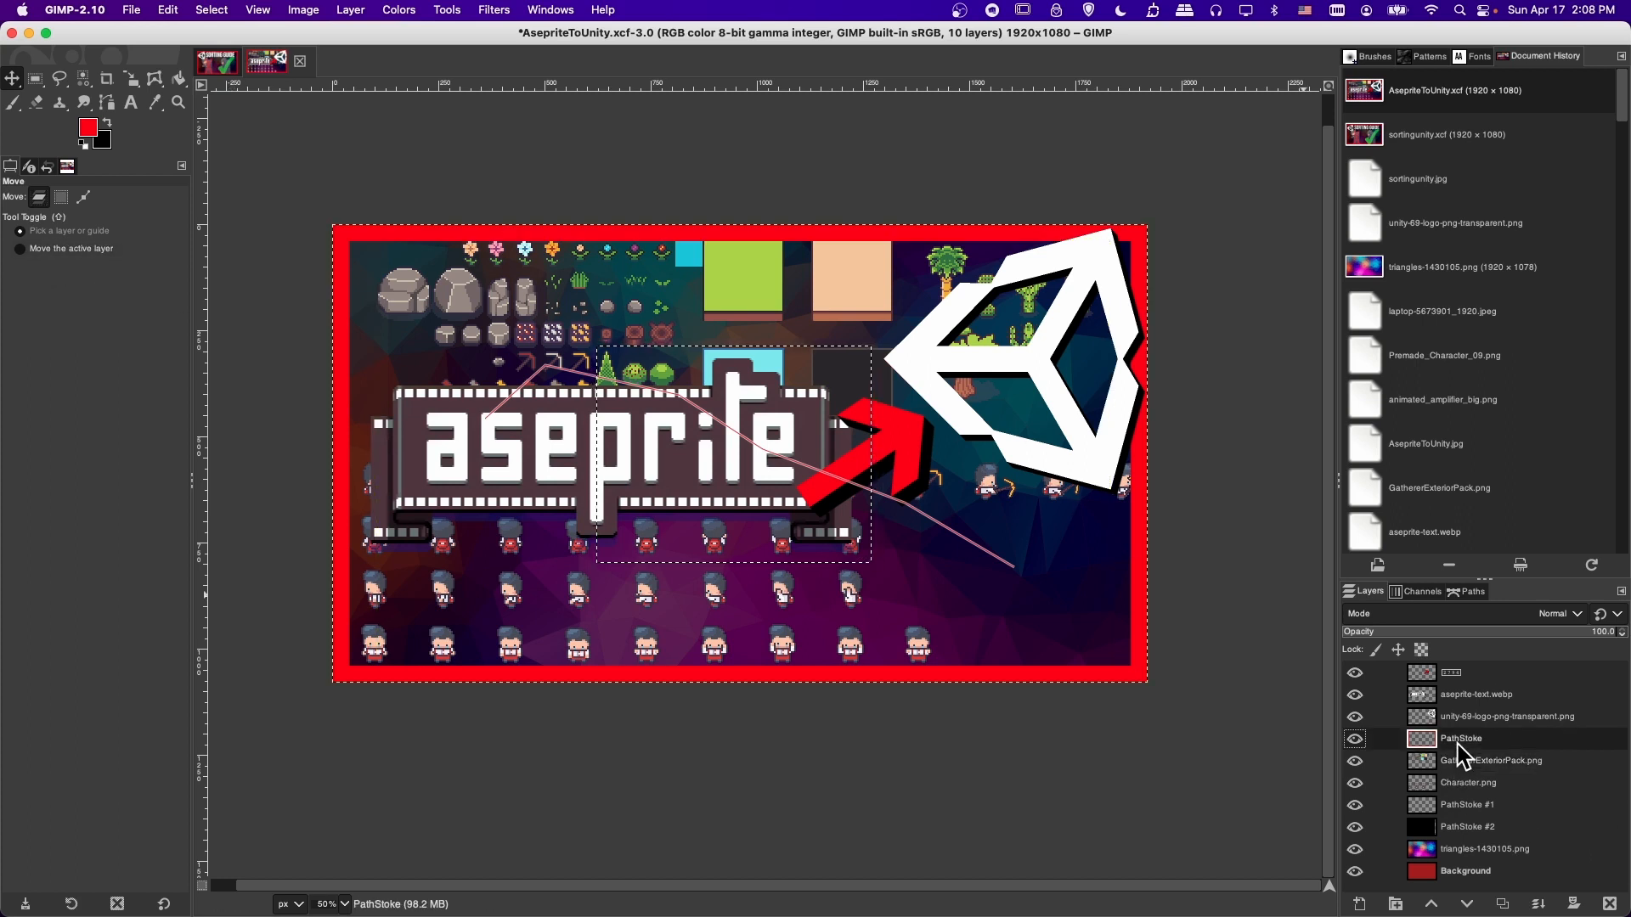
left_click(1516, 716)
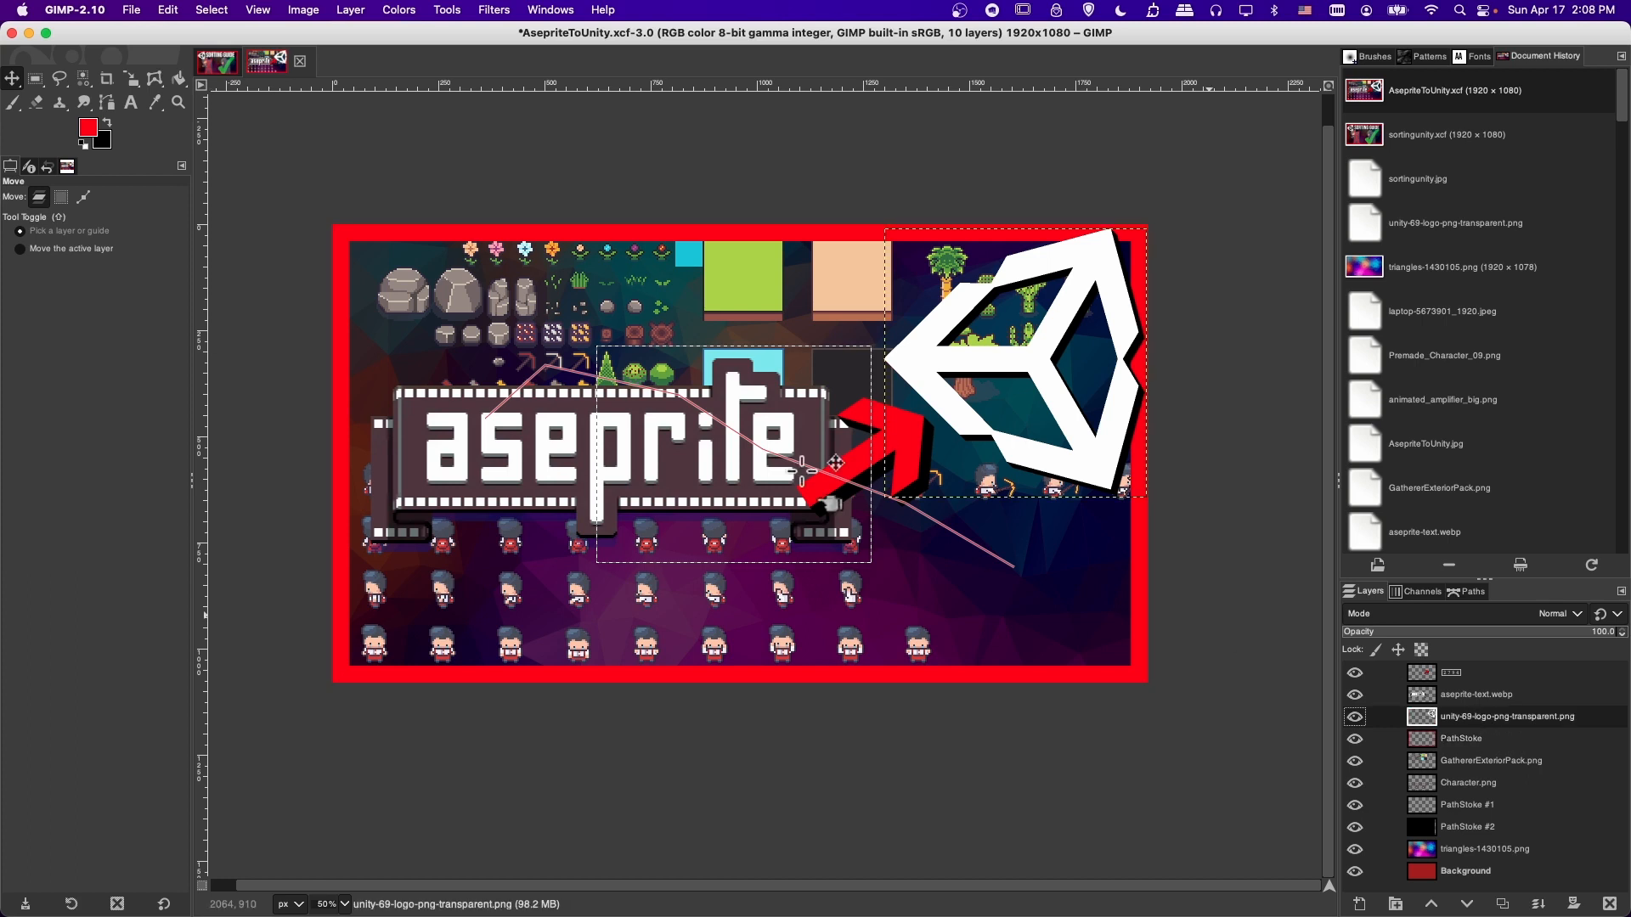